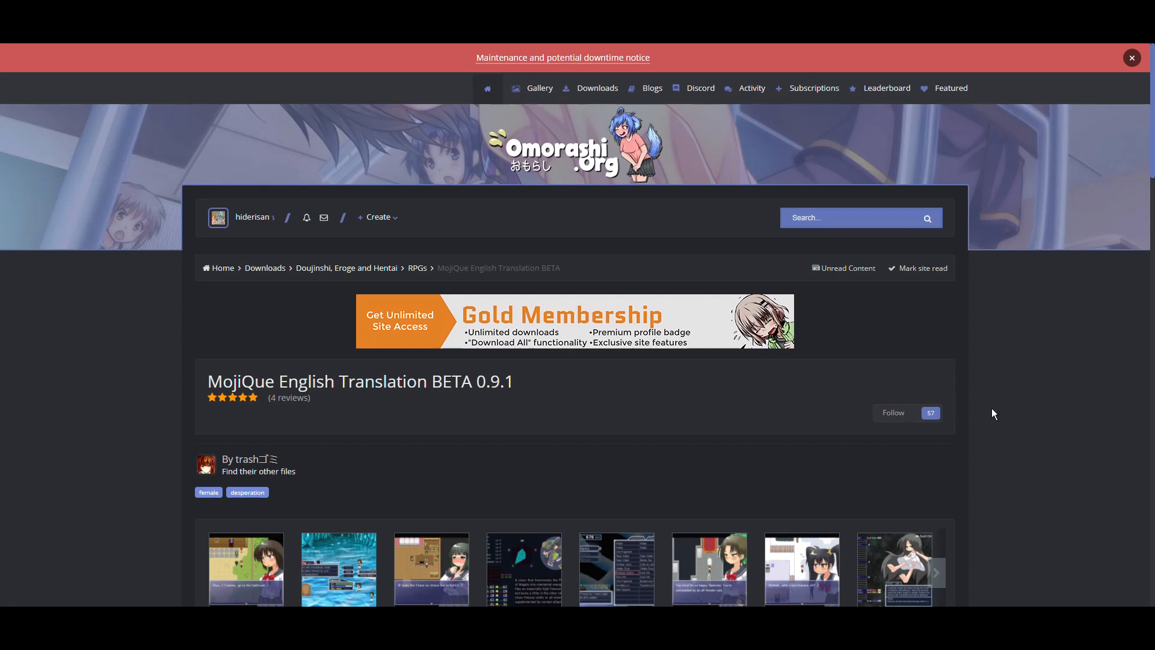
mouse_move(961, 390)
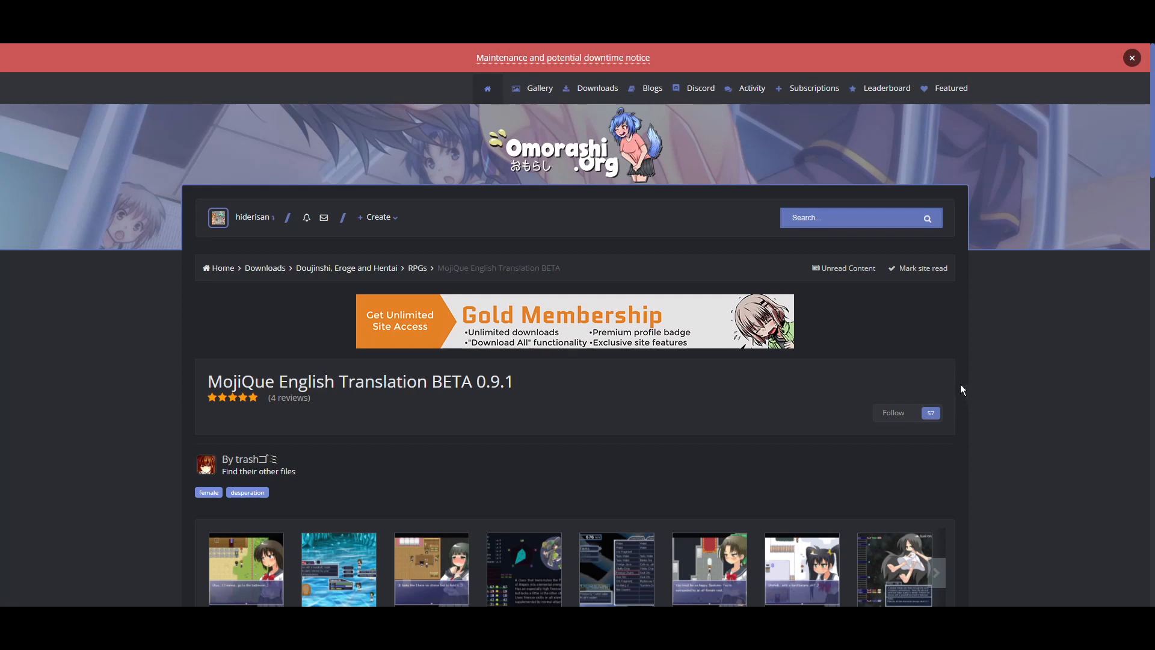
mouse_move(939, 403)
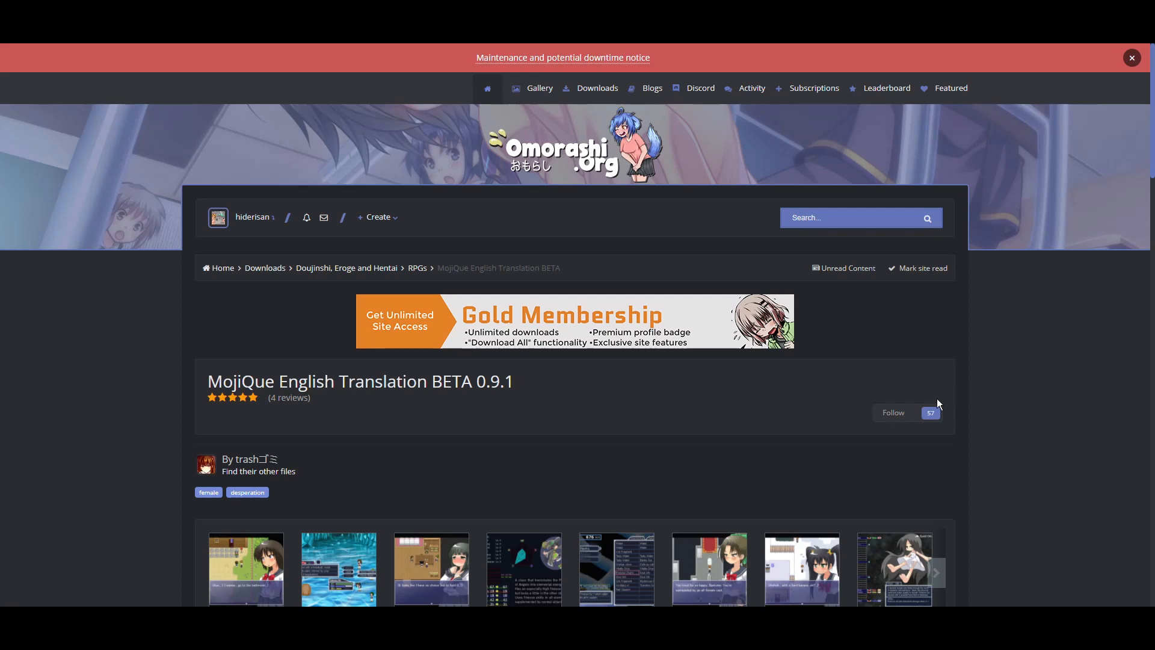
mouse_move(365, 566)
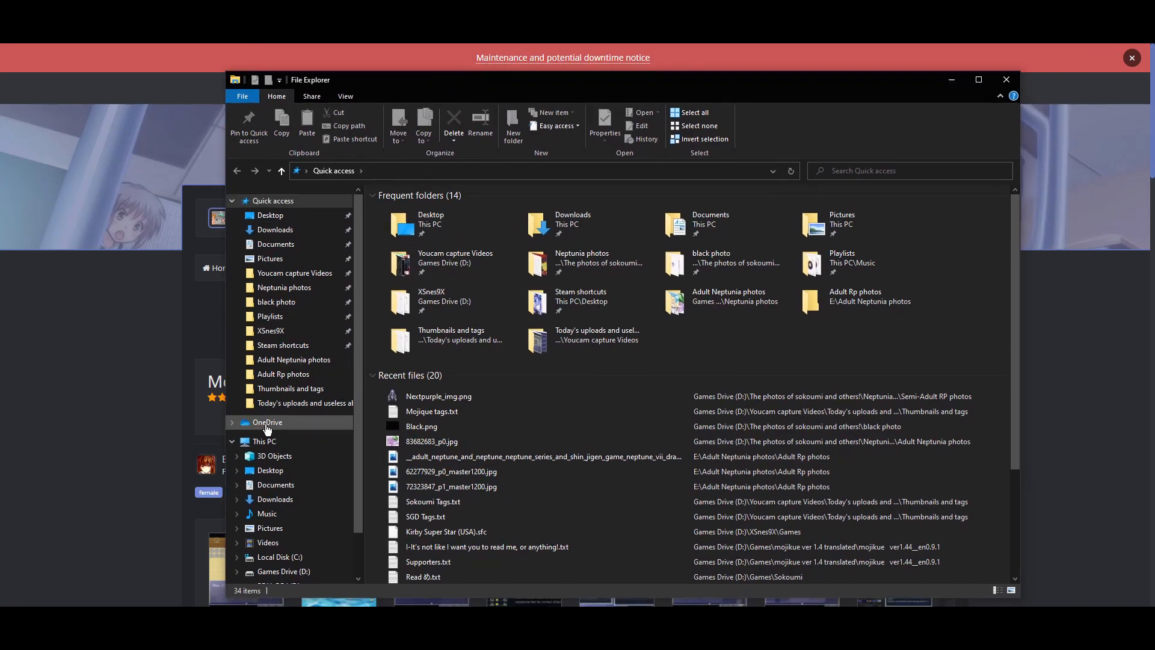
- Show This PC's folders and drives in File Explorer
click(263, 441)
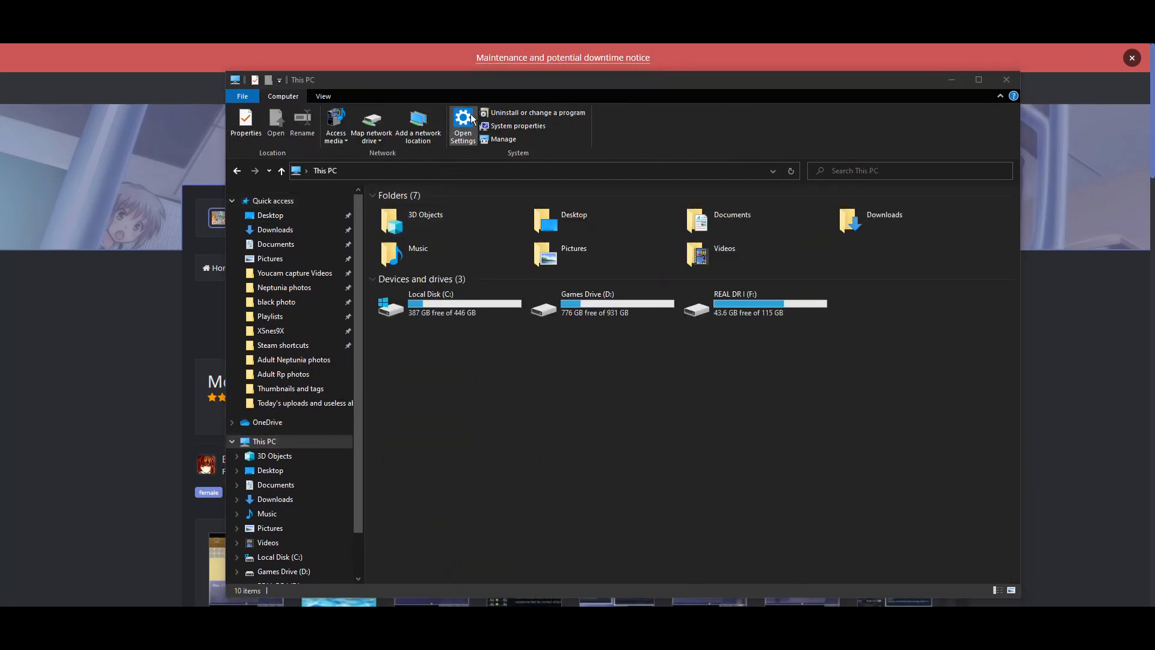
- Search Settings for 'local' and open the Language page listing English (Canada) and Japanese
click(462, 125)
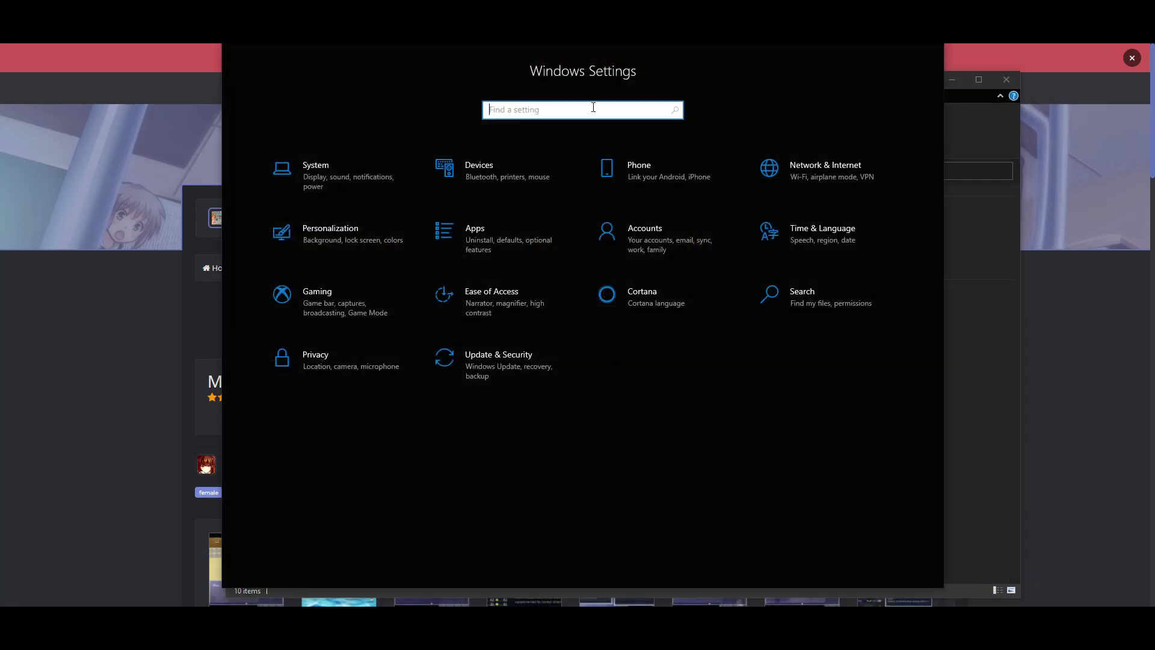
text(local)
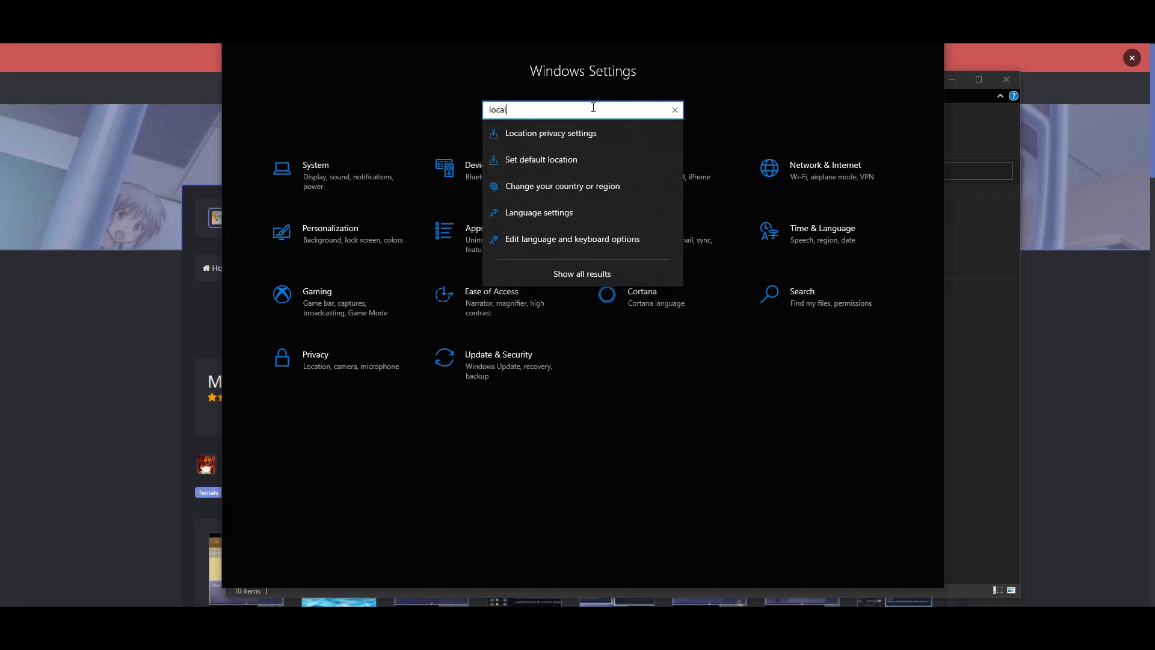
click(539, 212)
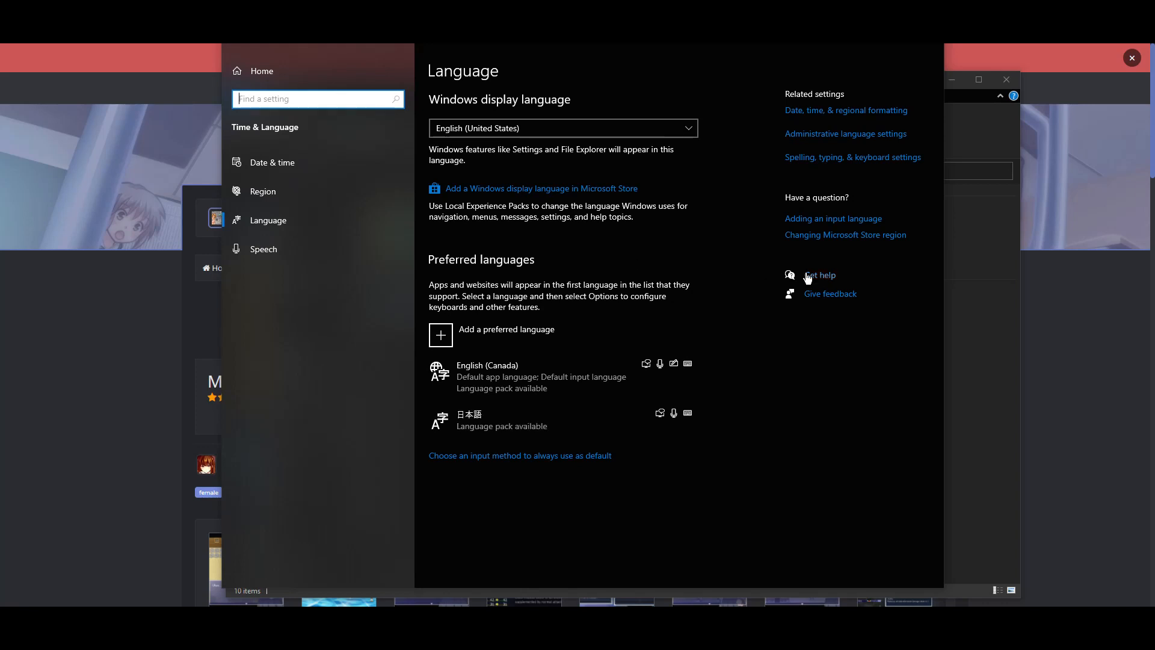
mouse_move(615, 470)
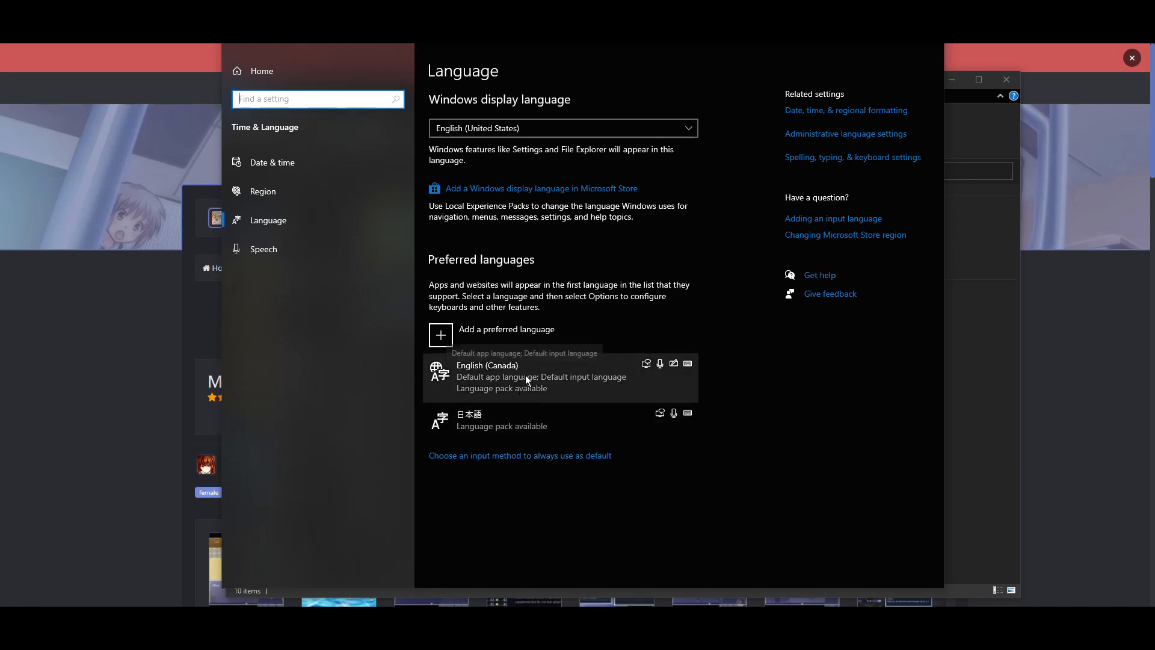
mouse_move(275, 176)
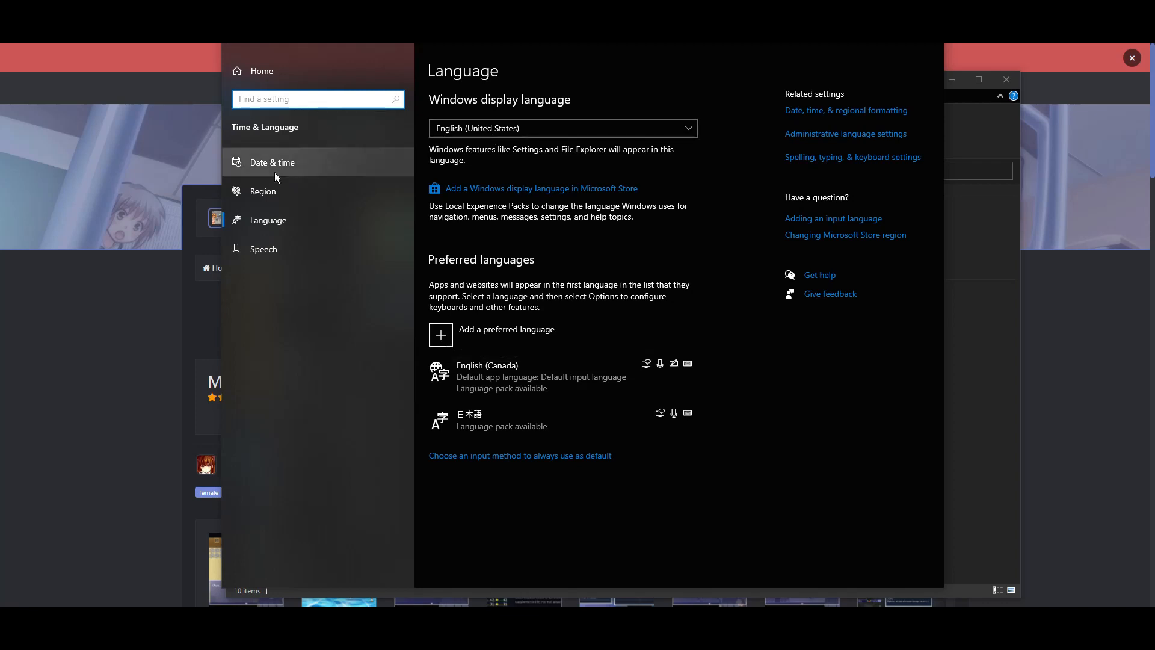
- Open the Region page showing Japan as country and English (Canada) format
click(262, 191)
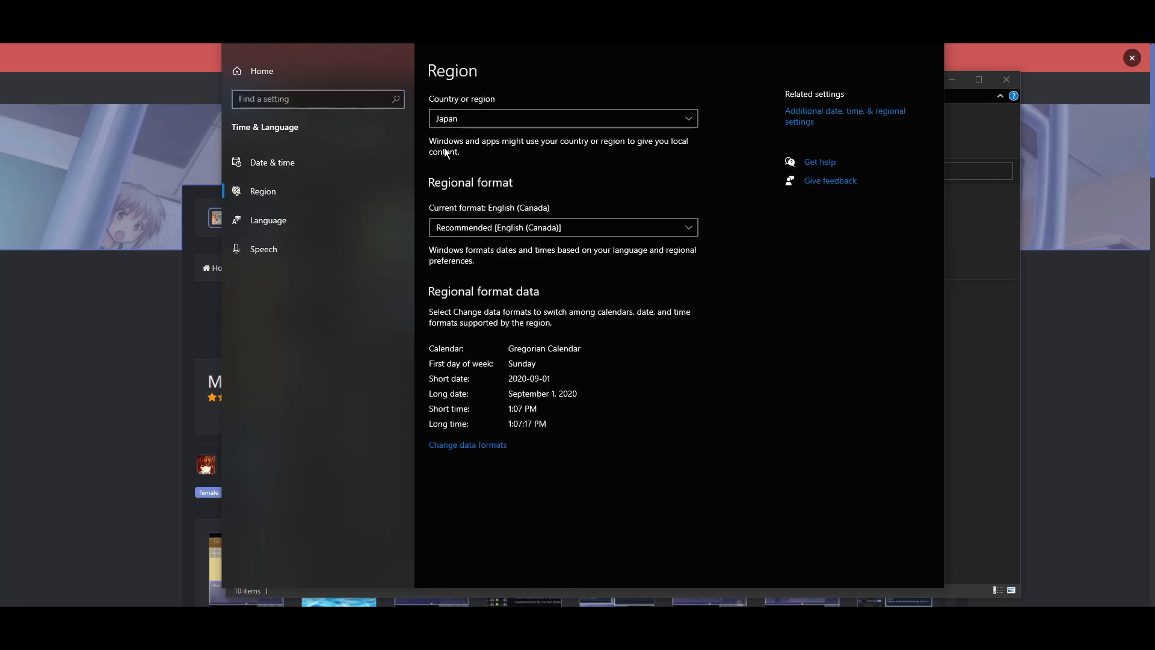
mouse_move(508, 119)
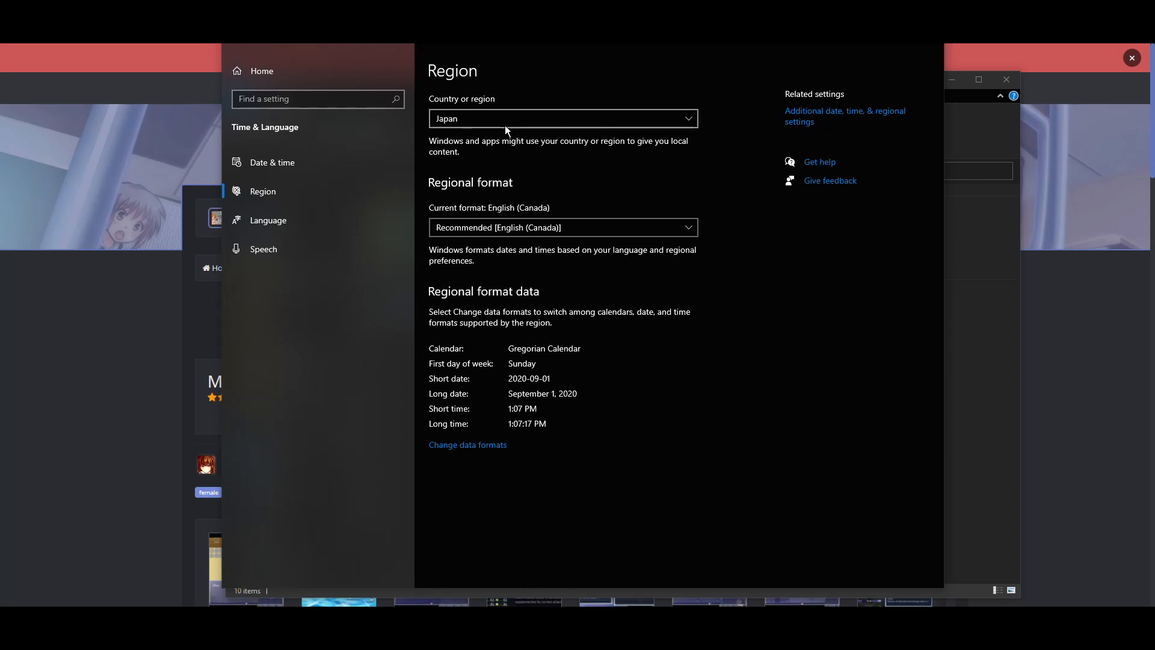
mouse_move(820, 350)
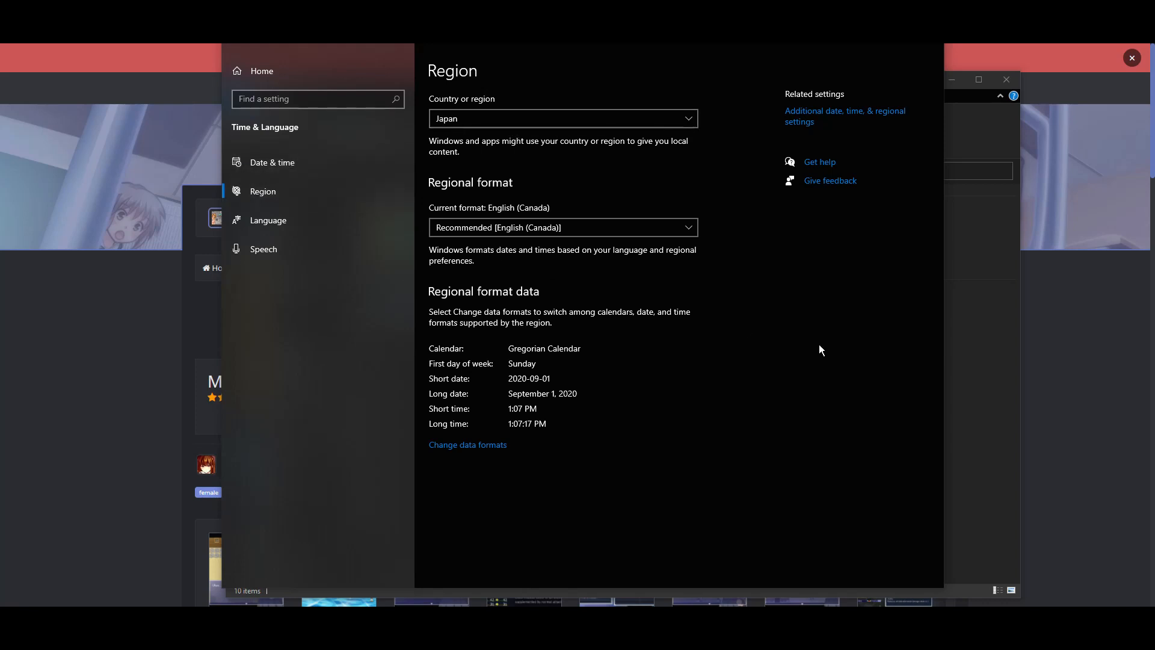
mouse_move(307, 162)
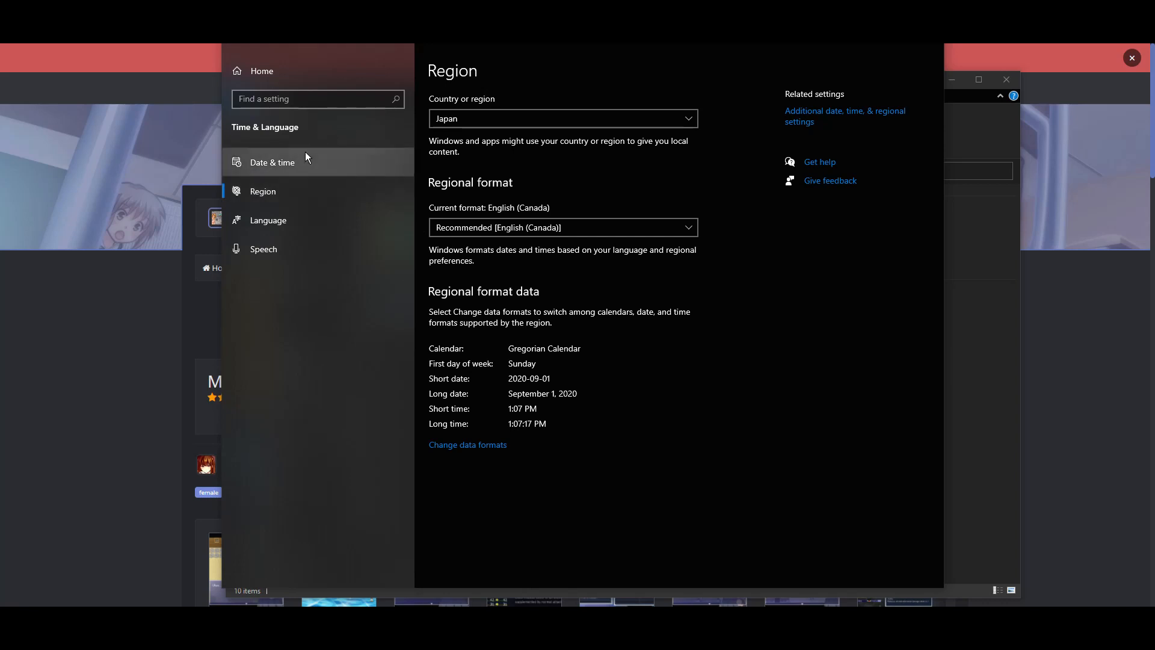
mouse_move(285, 140)
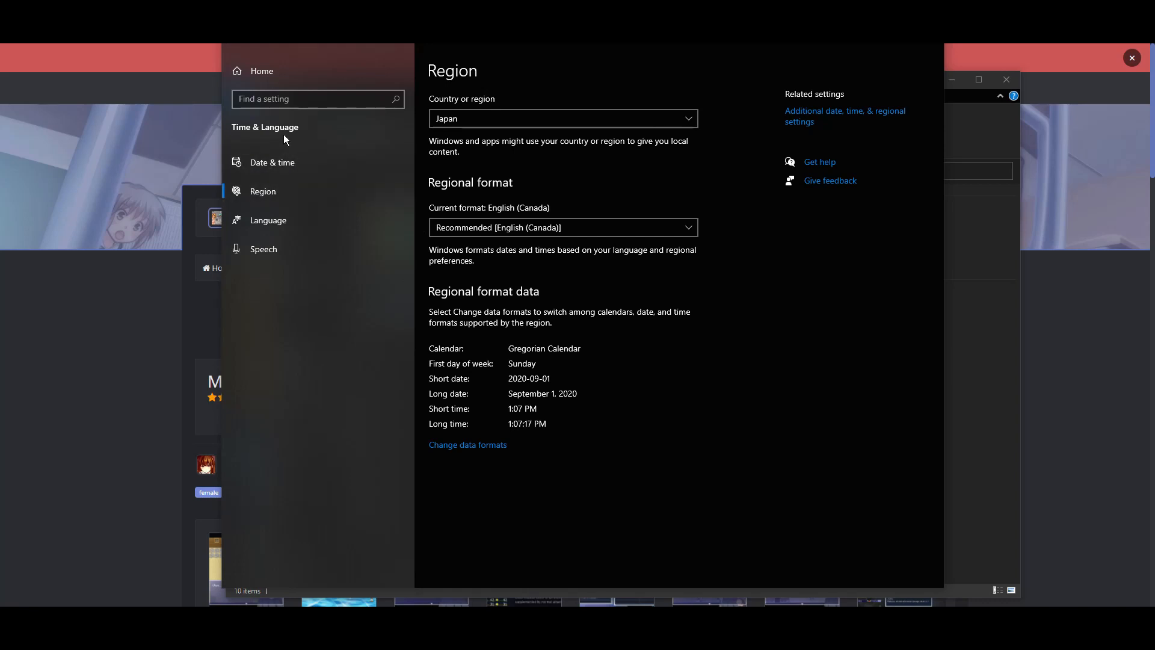
- Return to the Language page to inspect the 日本語 preferred language entry
click(268, 219)
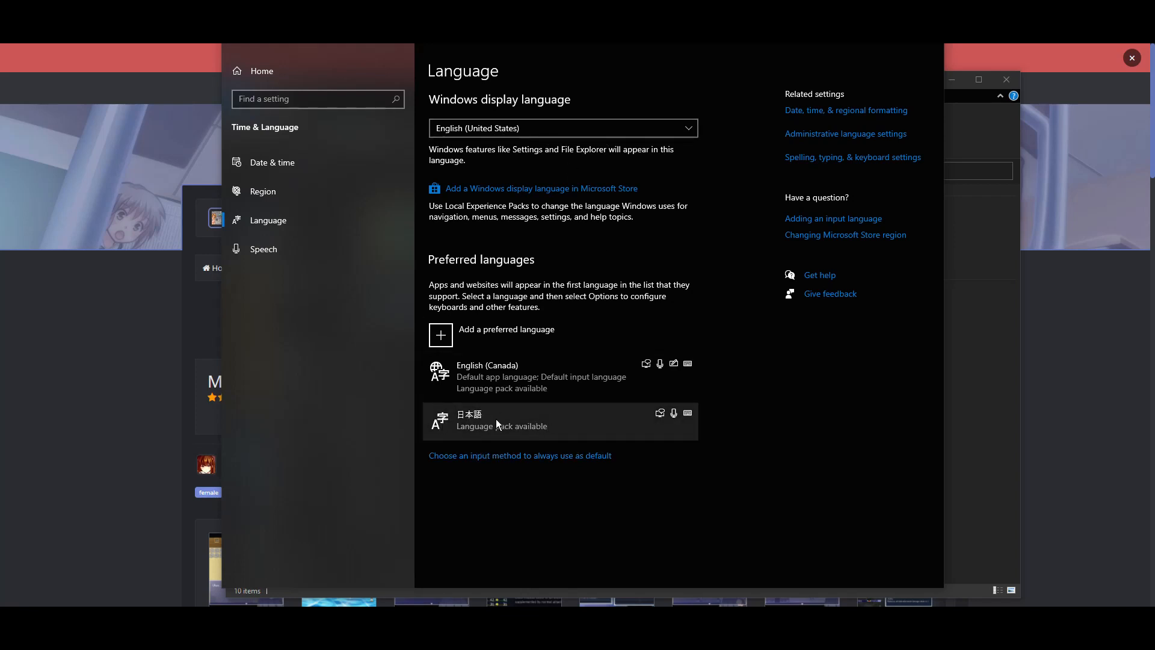
mouse_move(527, 429)
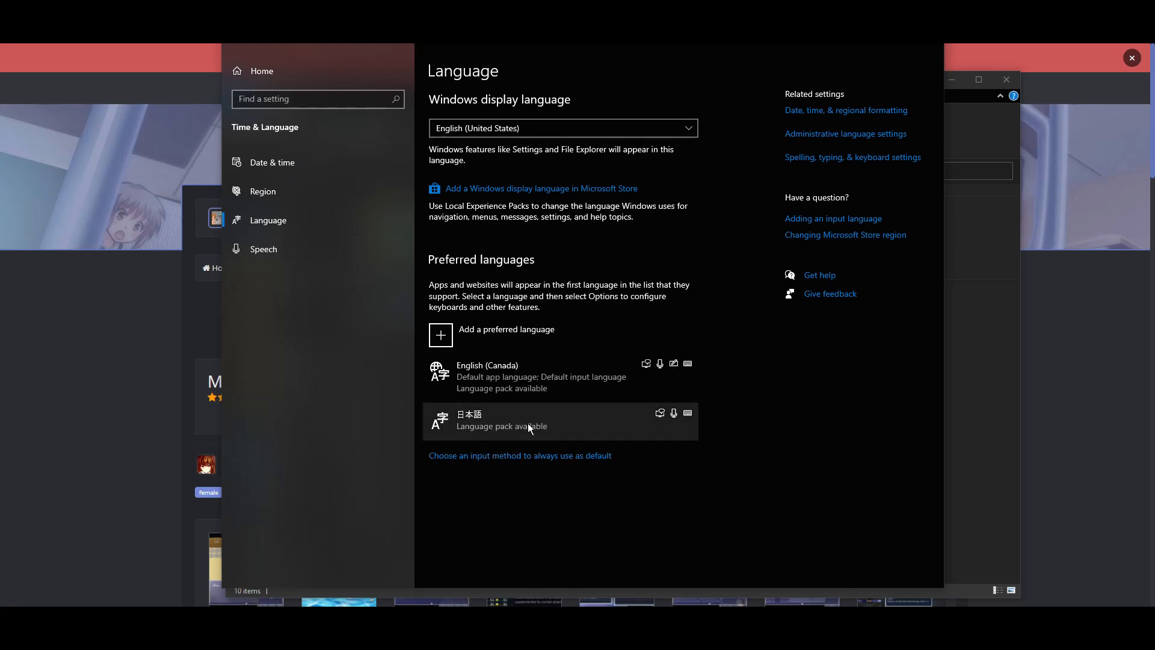
mouse_move(804, 338)
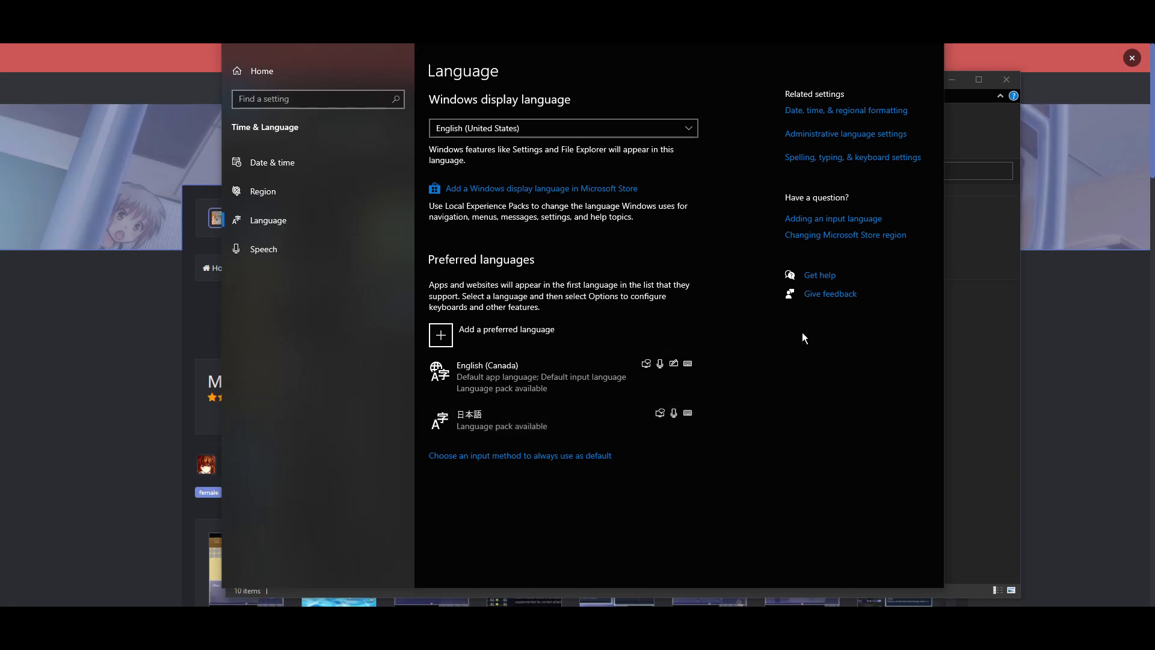
mouse_move(930, 53)
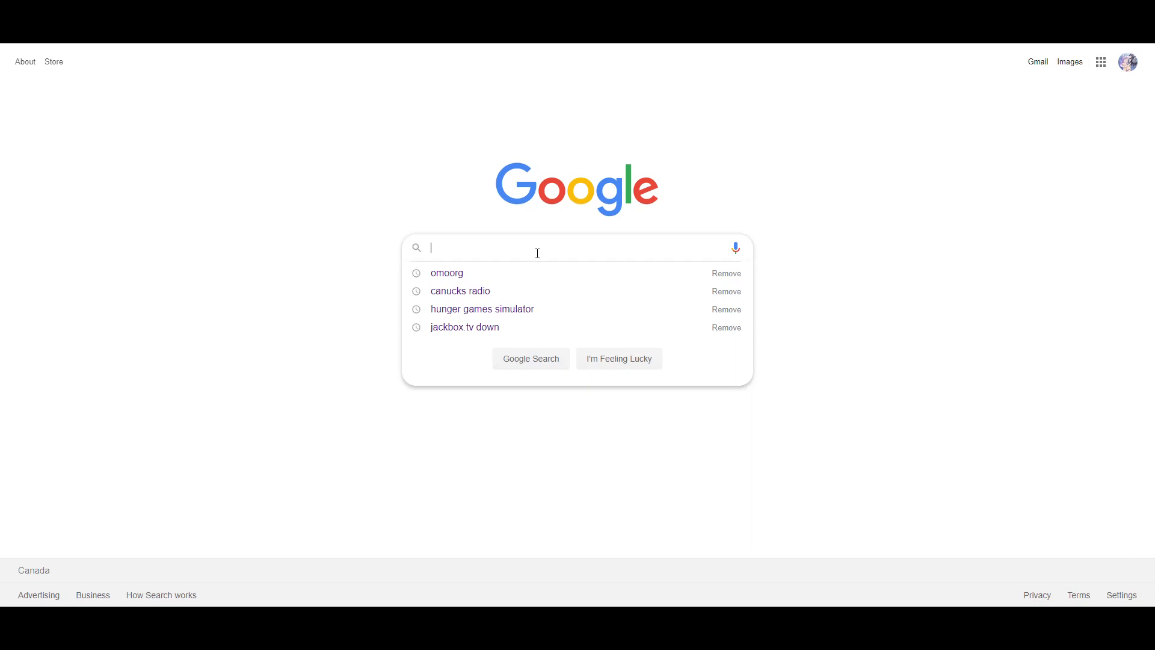
- Search Google for 'rpg maker rtp'
text(rpg make)
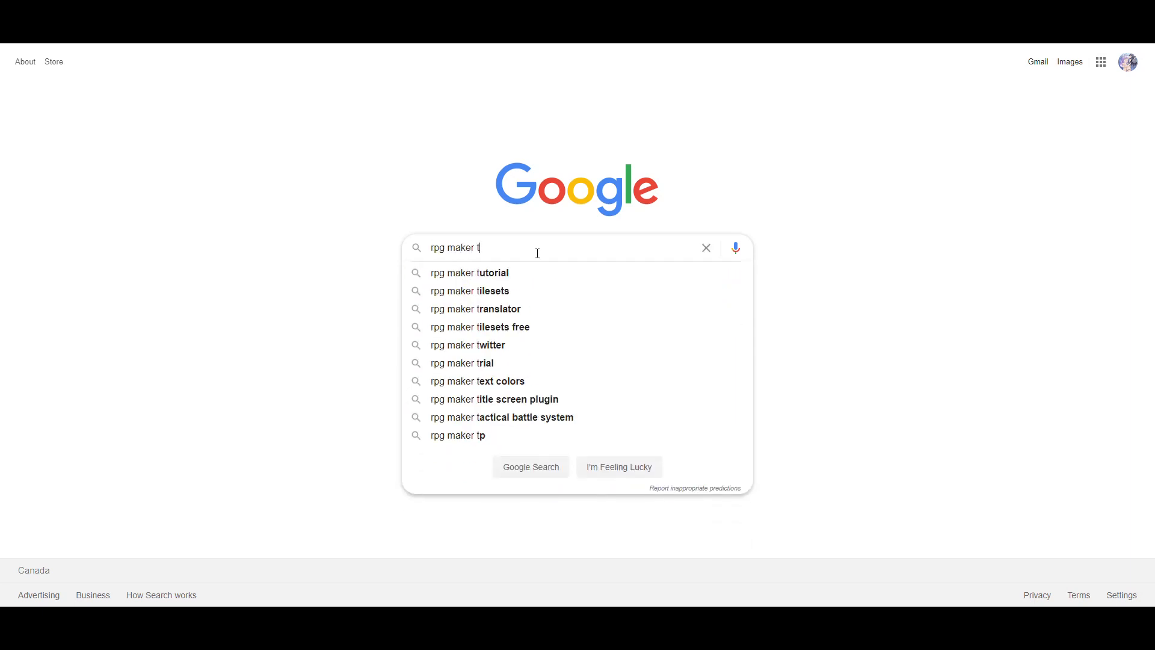
text(rtp)
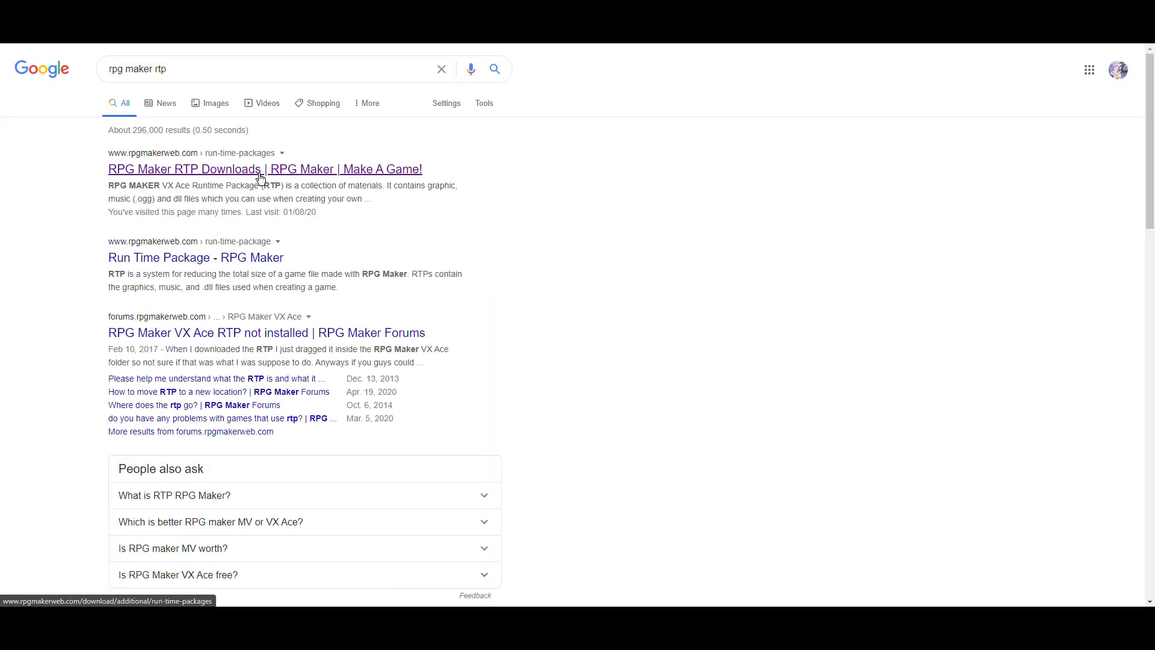
- Open the rpgmakerweb.com RTP Downloads page and scroll to the program-version download buttons
click(266, 168)
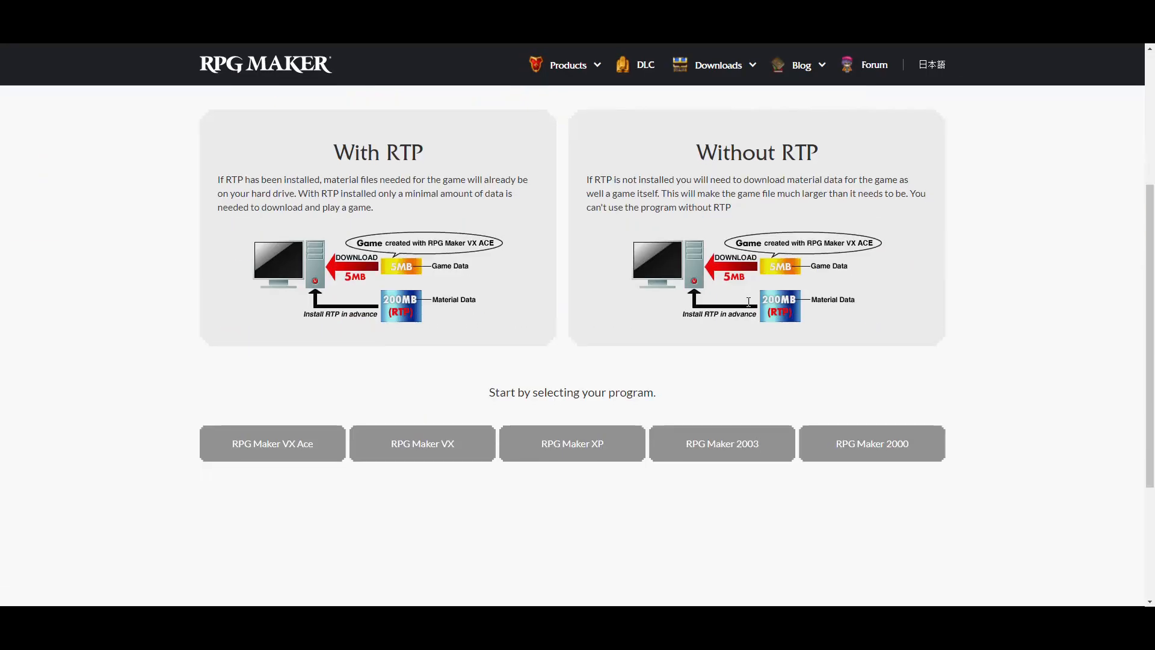
scroll(down, 3)
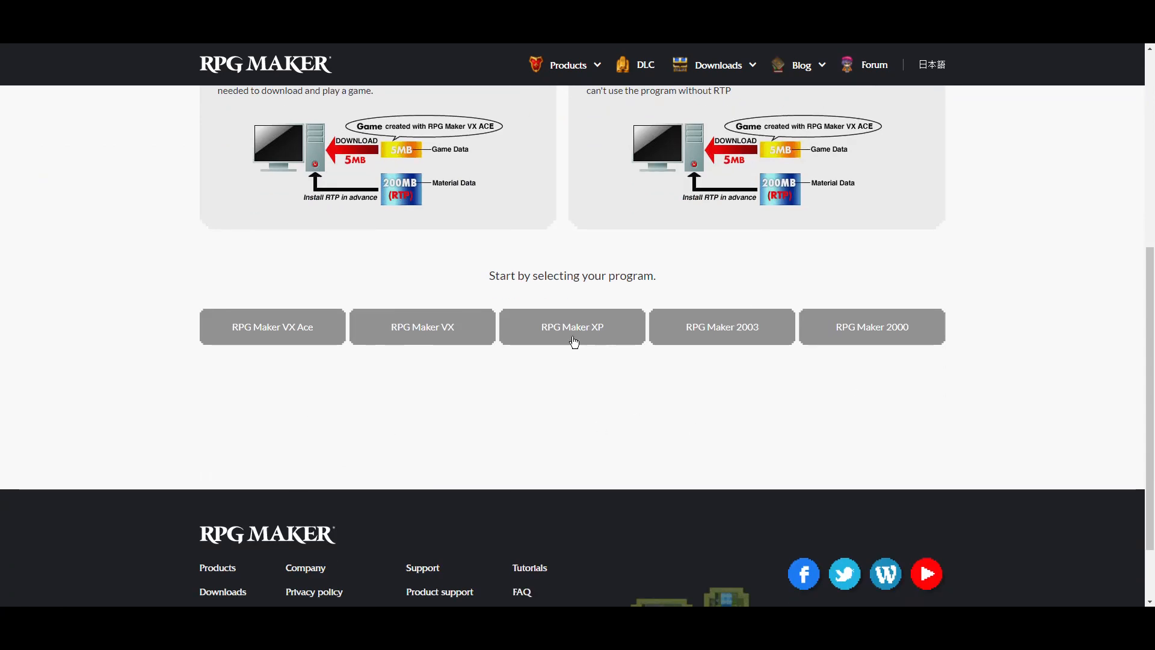
mouse_move(883, 328)
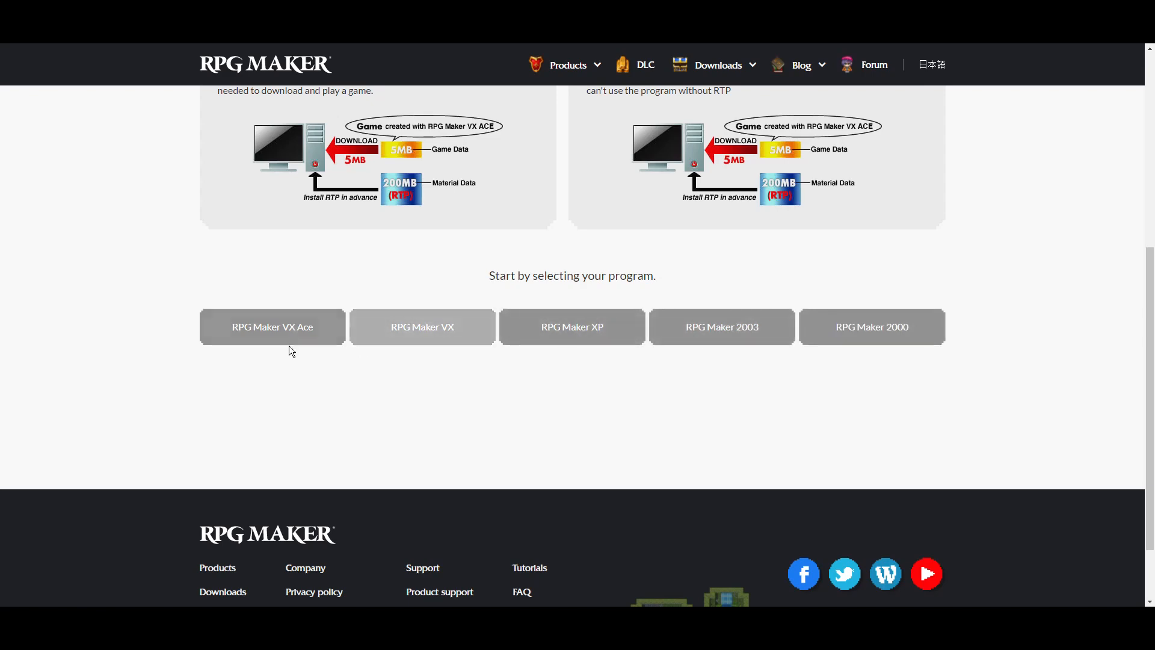
mouse_move(326, 354)
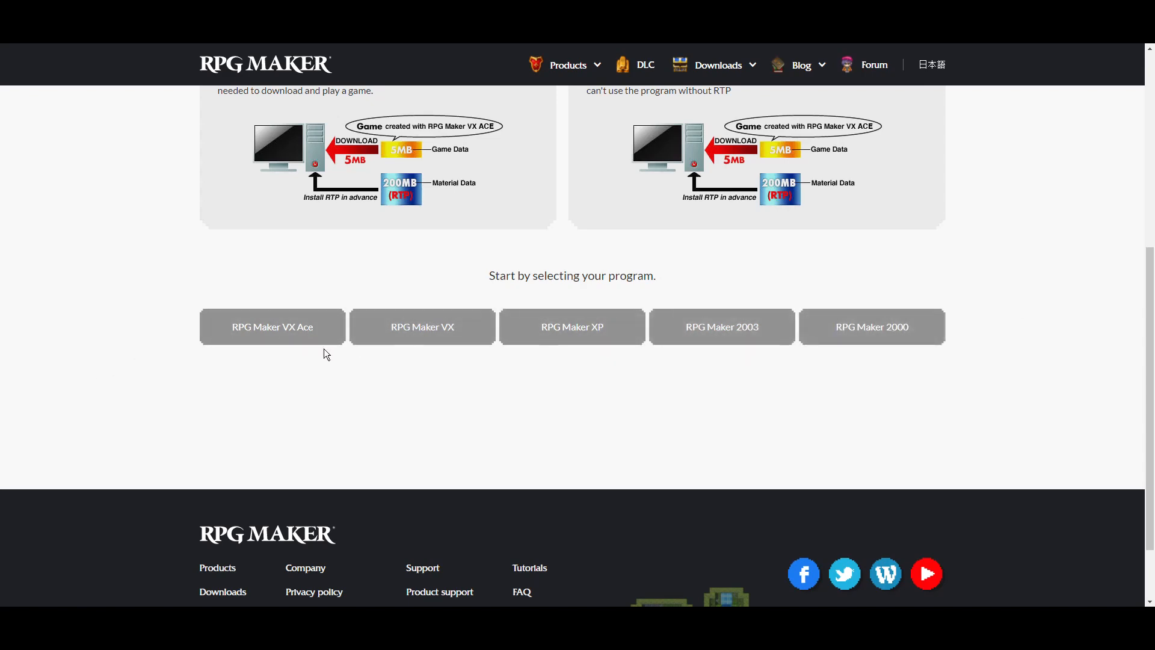
scroll(up, 3)
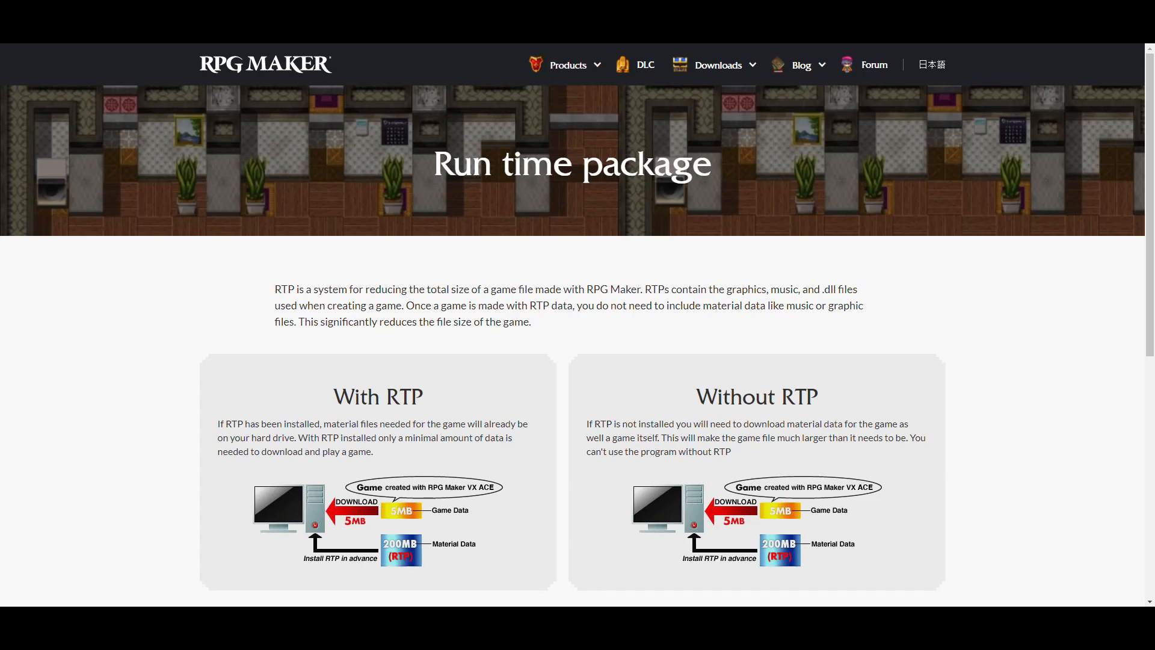
scroll(down, 3)
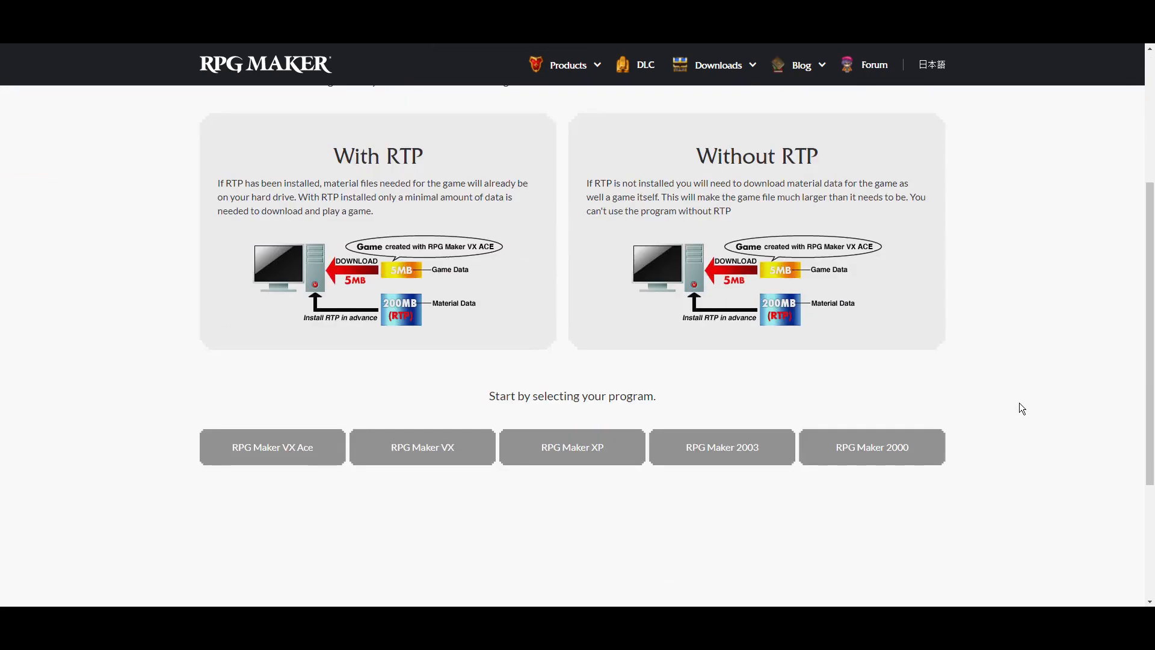
mouse_move(571, 446)
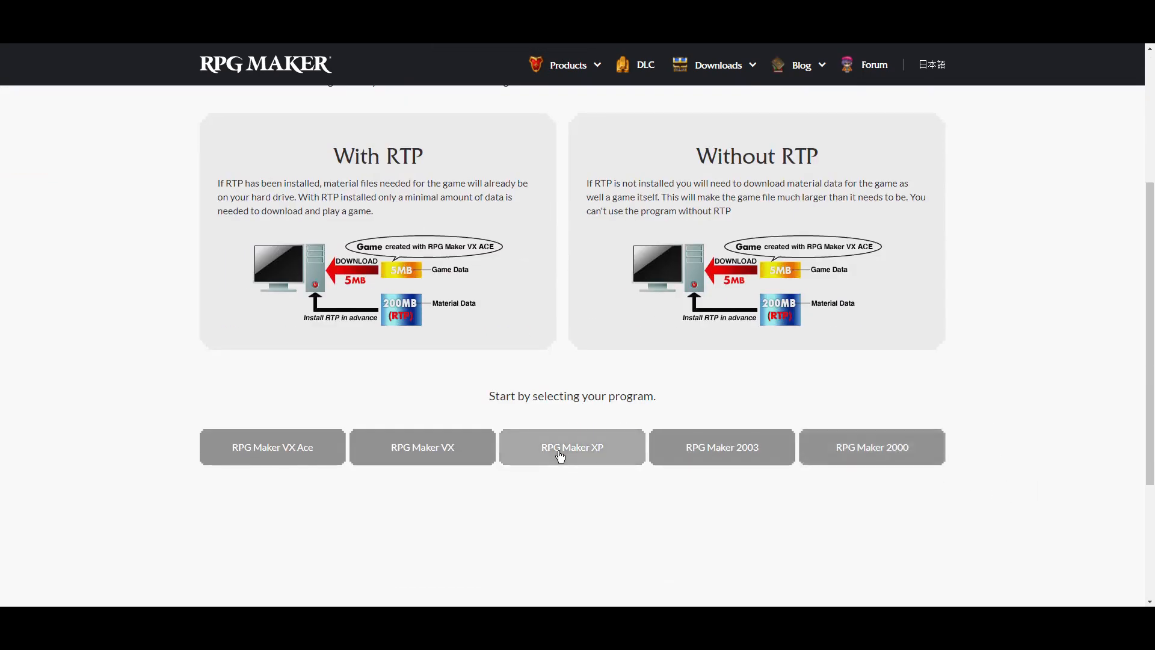
mouse_move(534, 451)
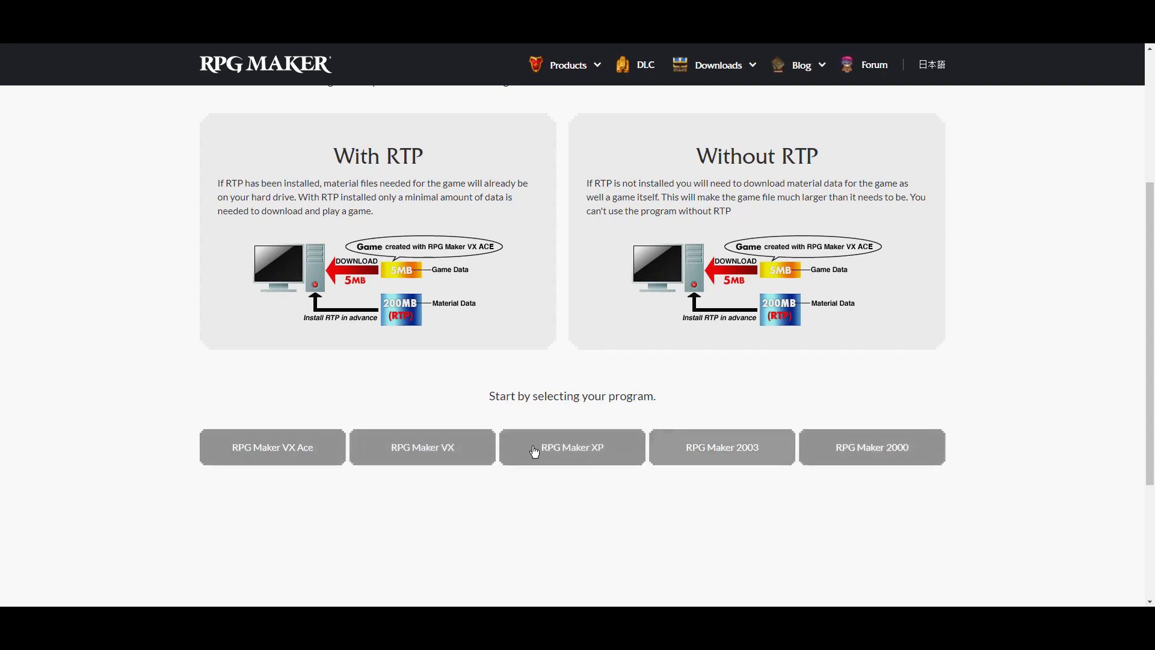
mouse_move(977, 419)
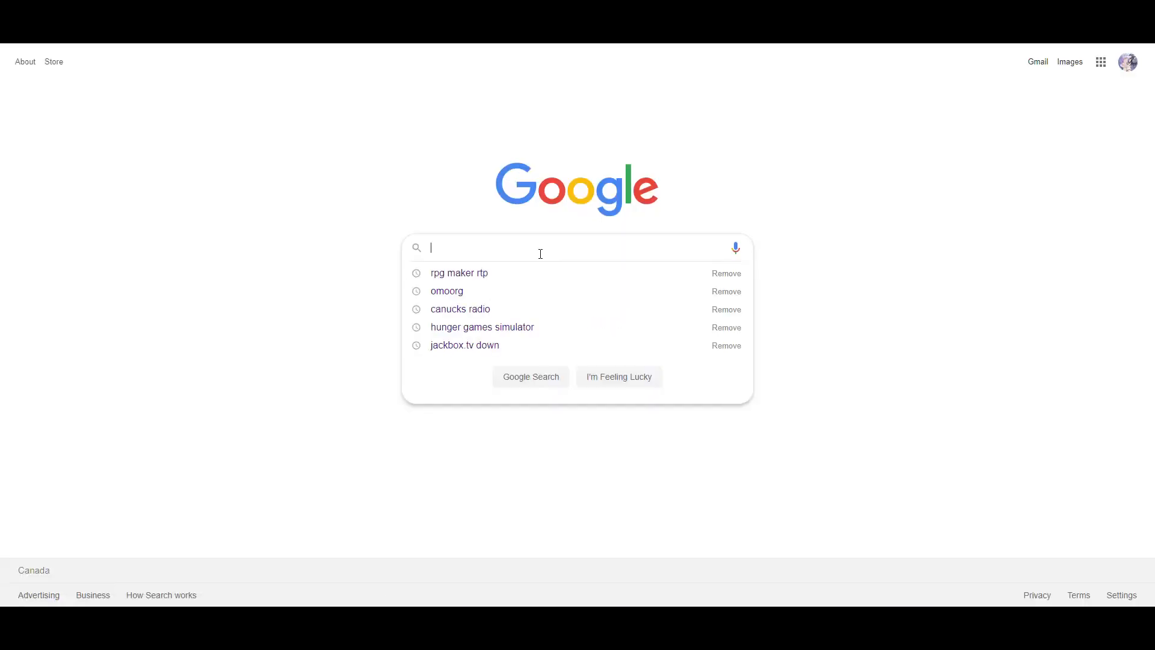
- Remove the RTP search entry, then browse Omorashi.org Downloads > RPGs to the MojiQue file page
click(725, 273)
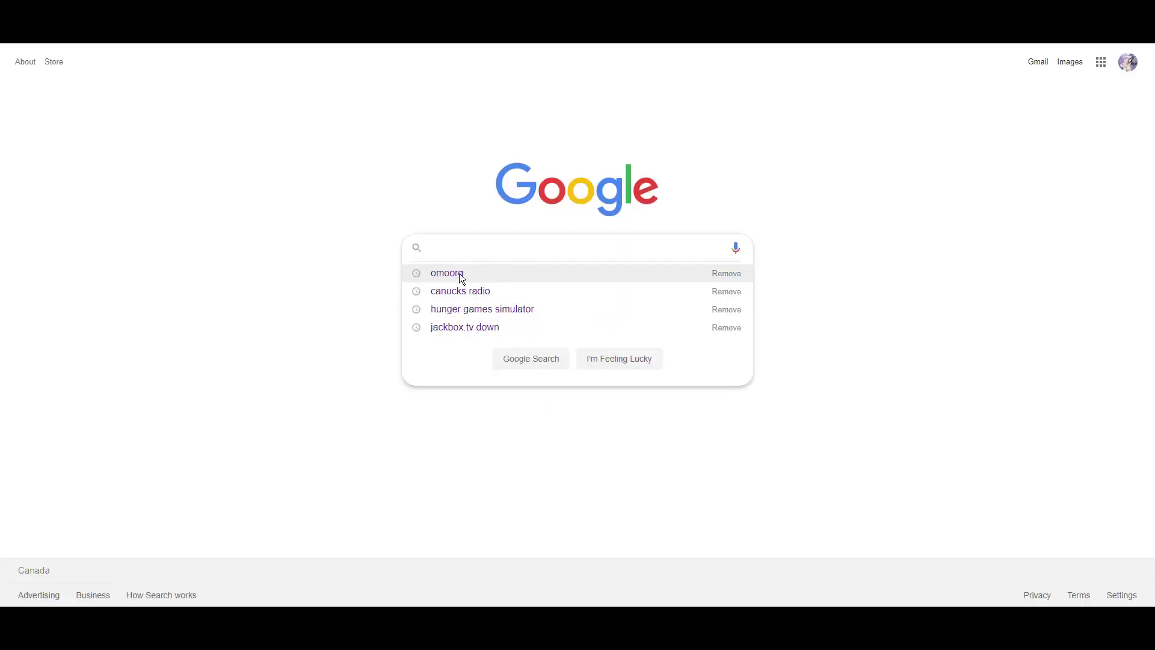
click(447, 273)
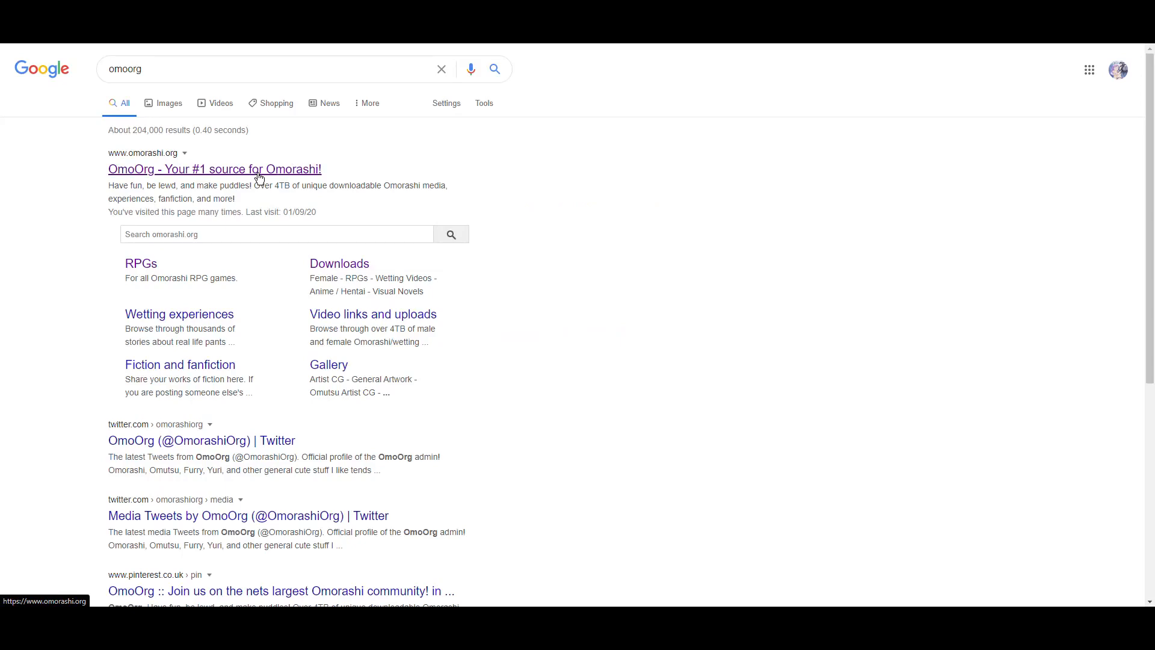
click(215, 169)
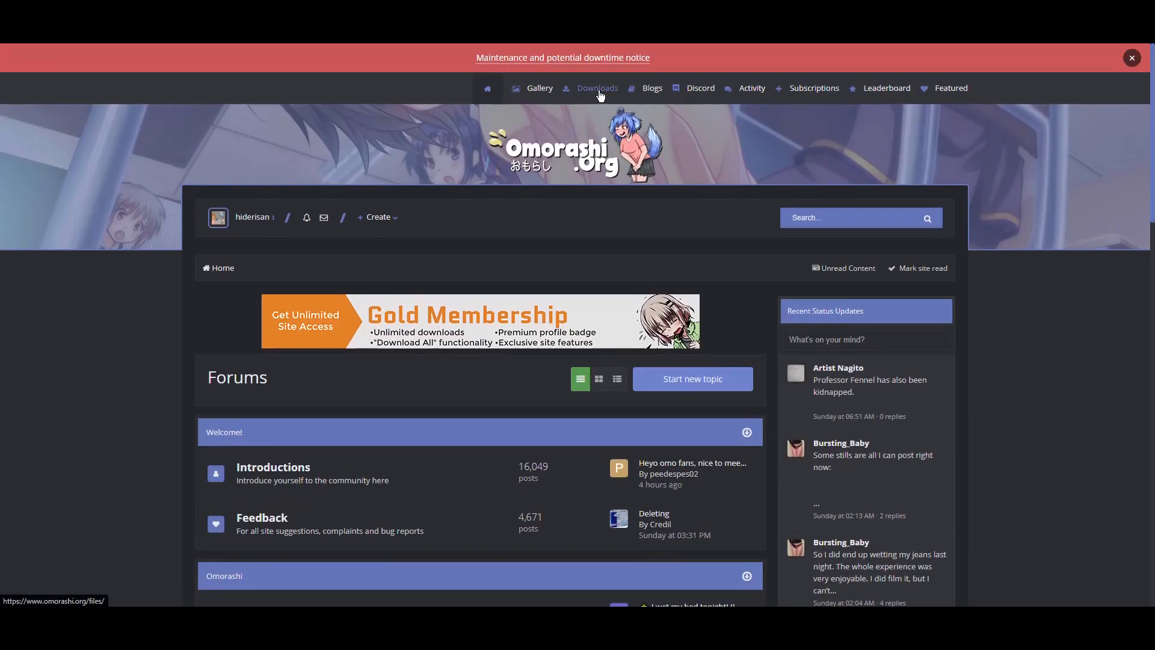
click(596, 88)
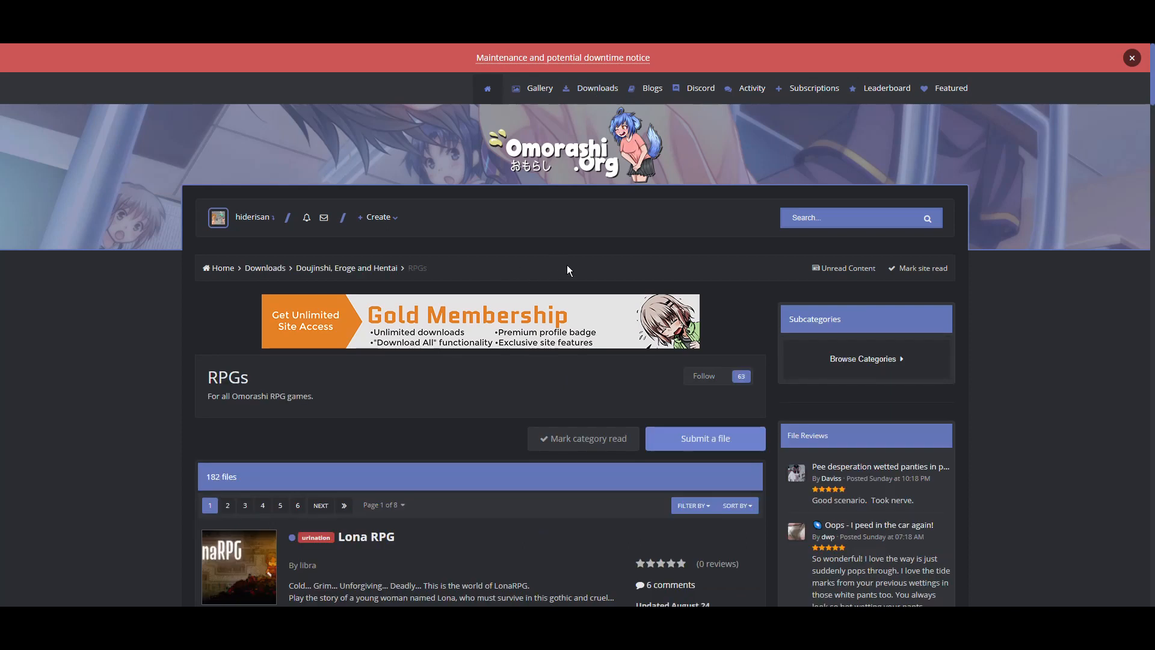
mouse_move(284, 66)
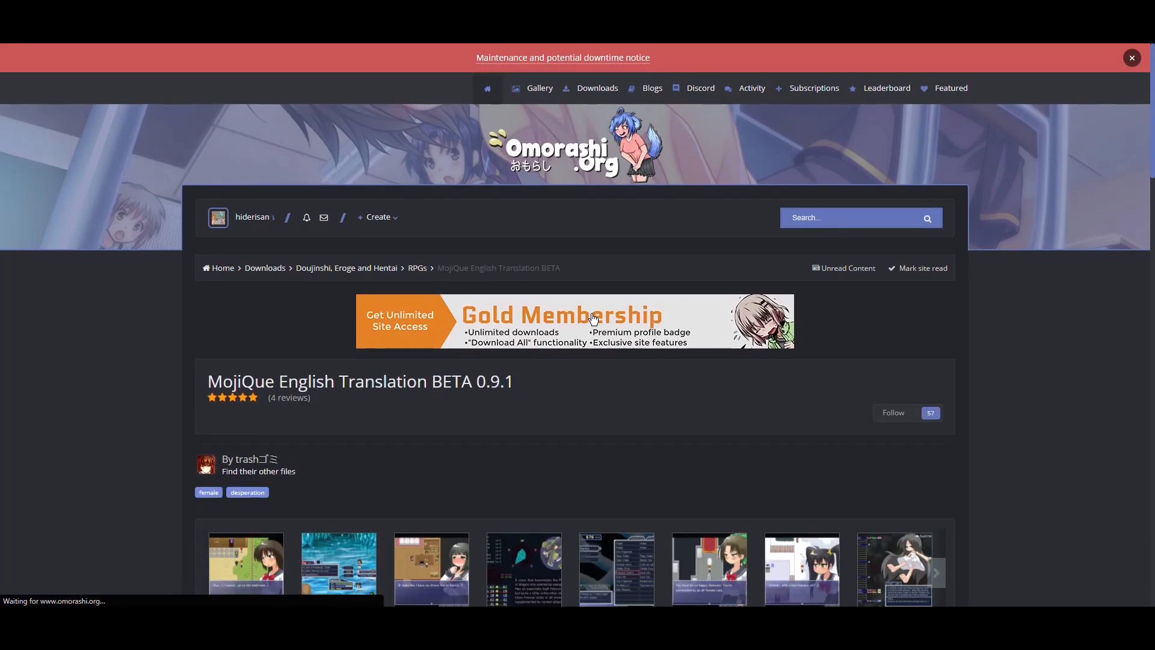
scroll(down, 3)
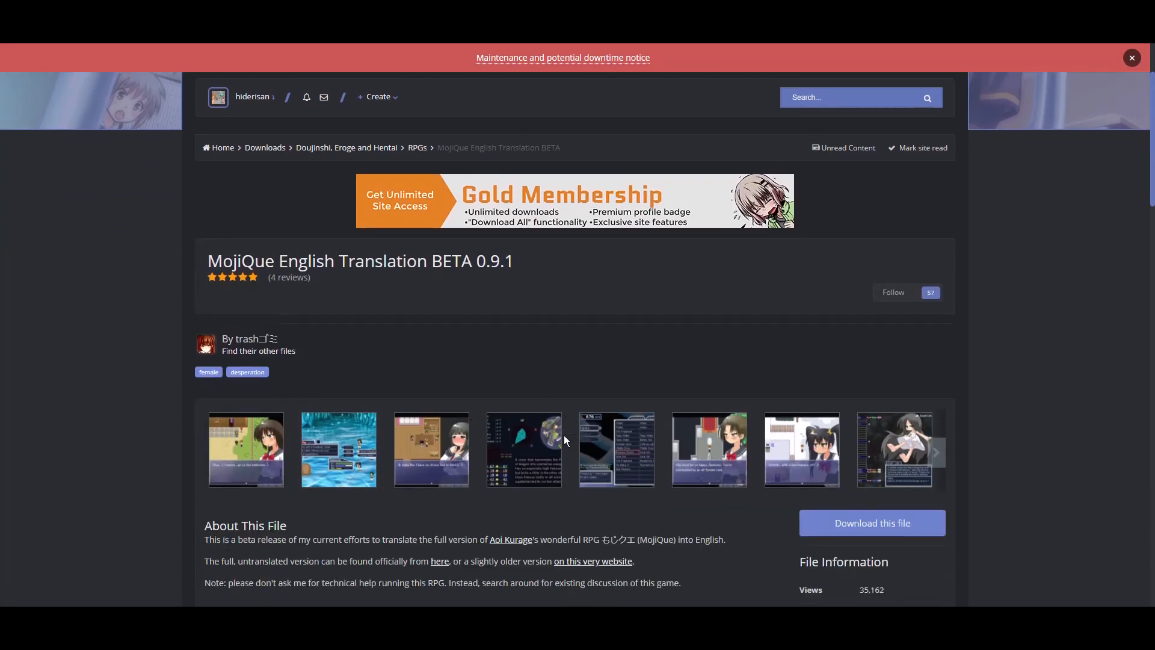
scroll(down, 3)
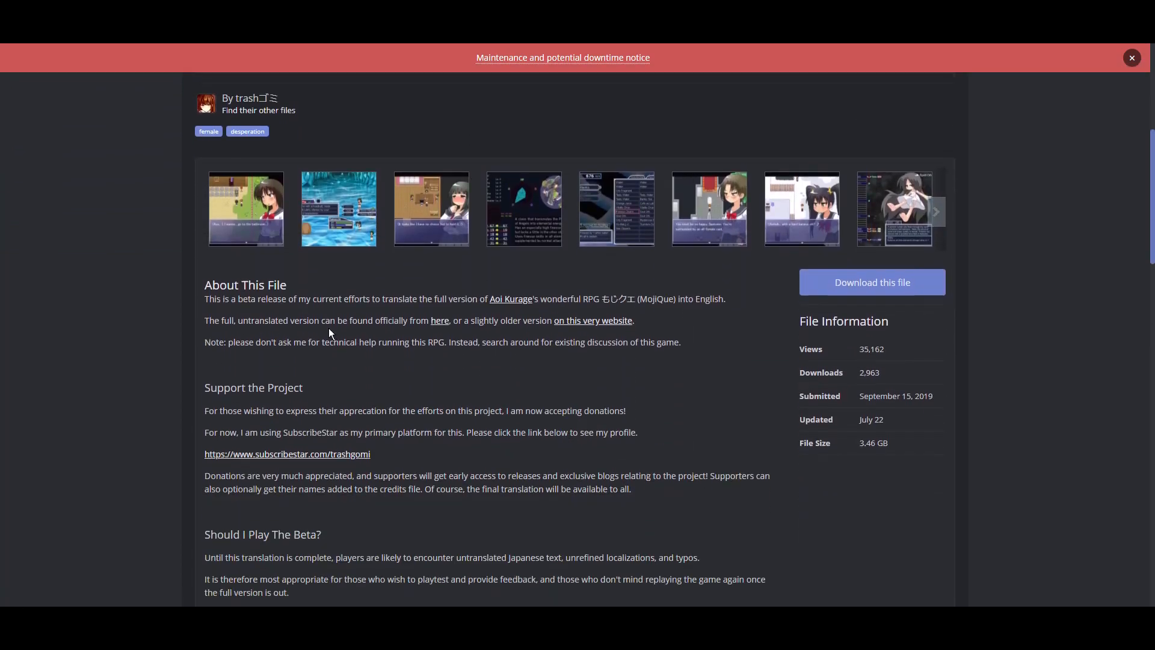
mouse_move(872, 282)
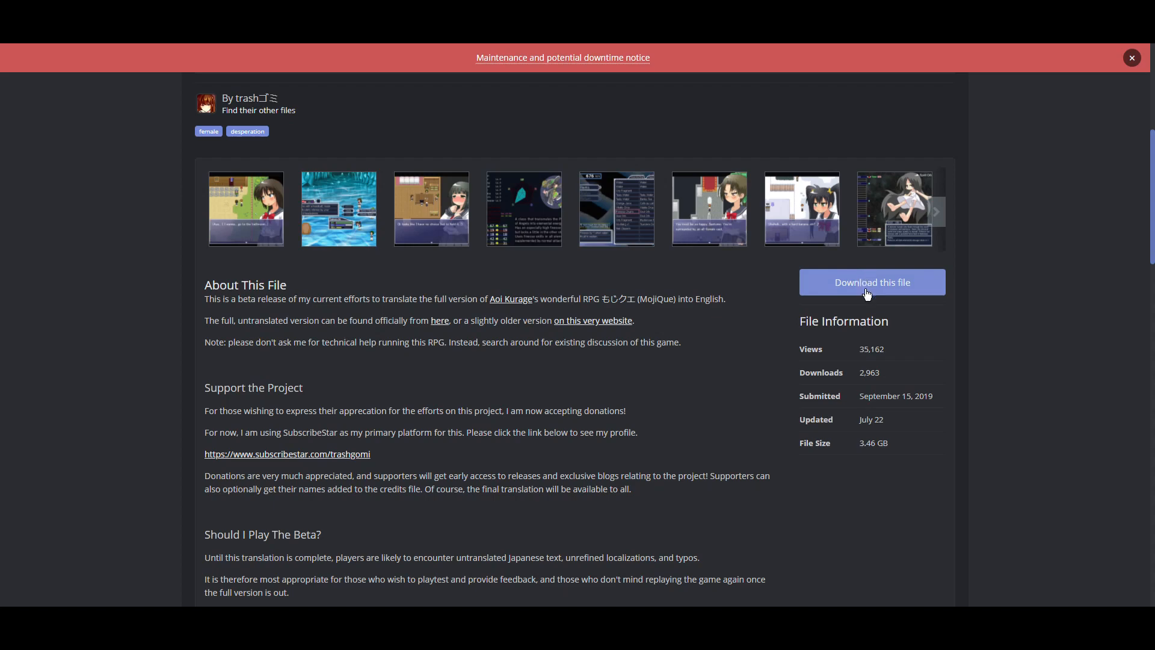
click(871, 282)
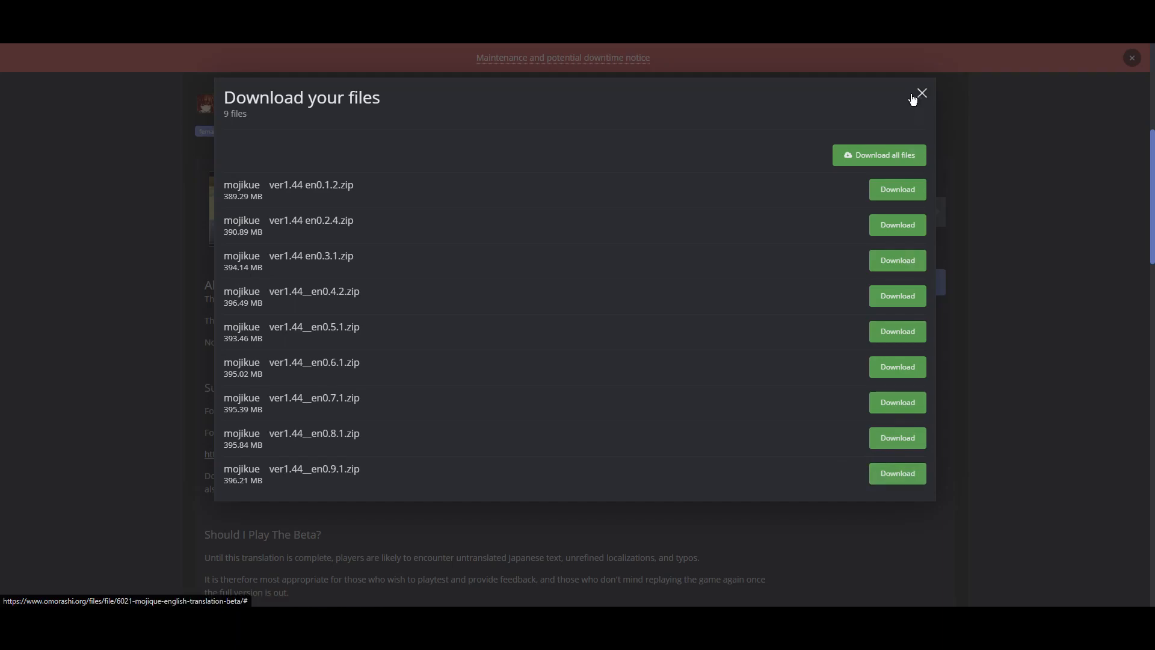
mouse_move(926, 96)
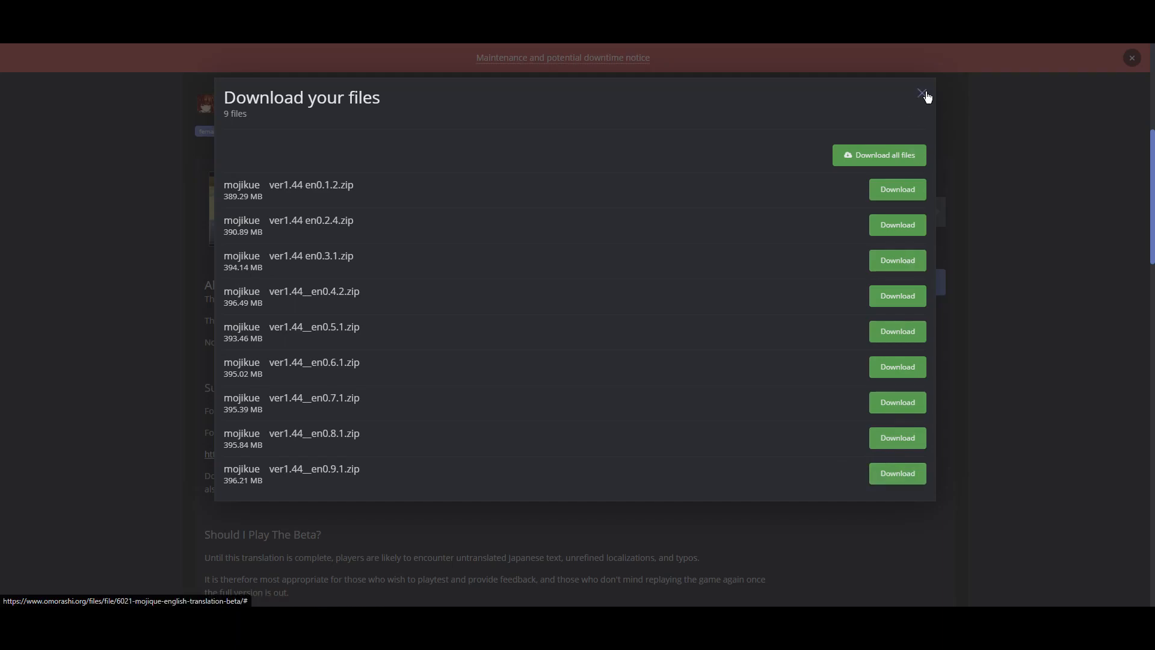
click(919, 94)
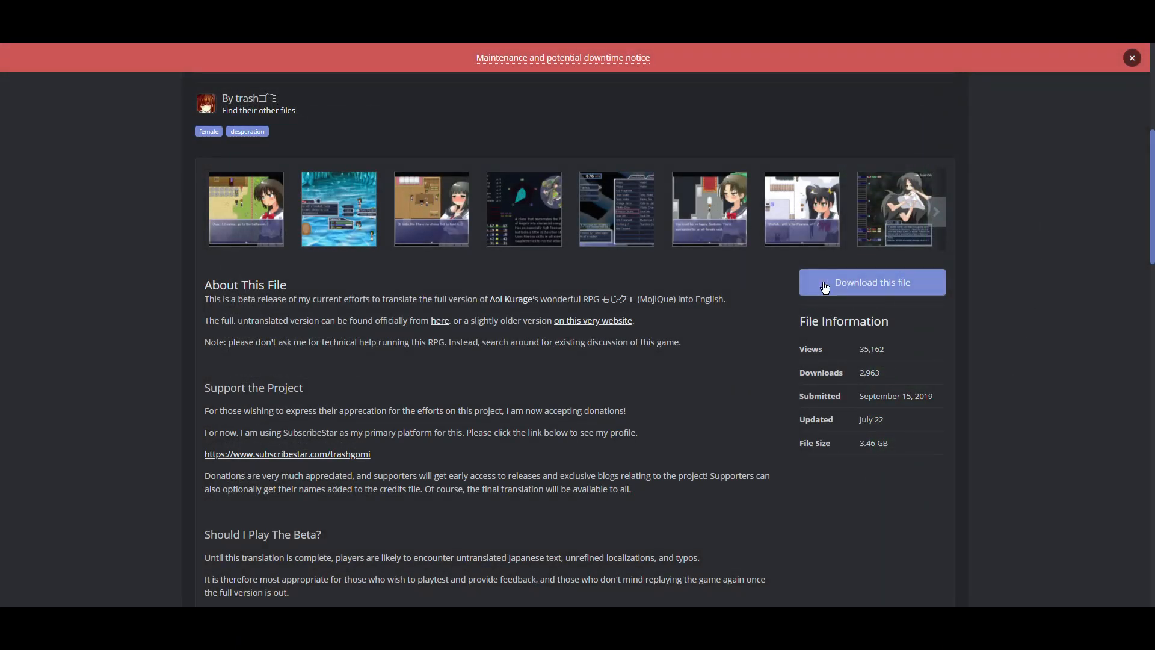
mouse_move(499, 321)
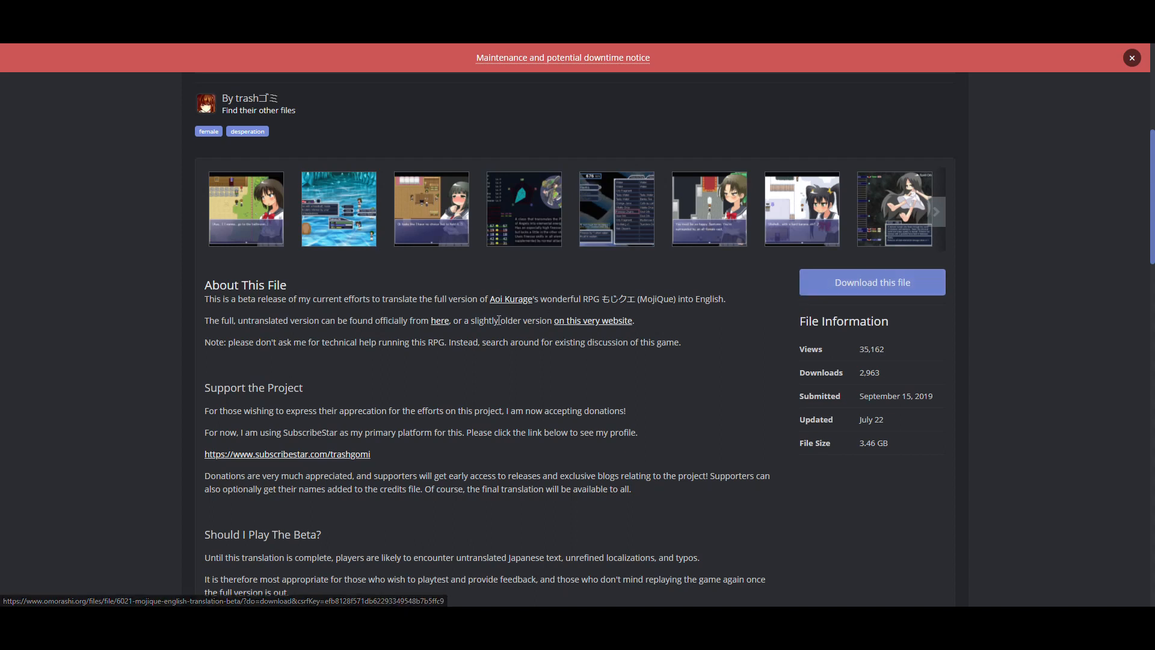
mouse_move(922, 454)
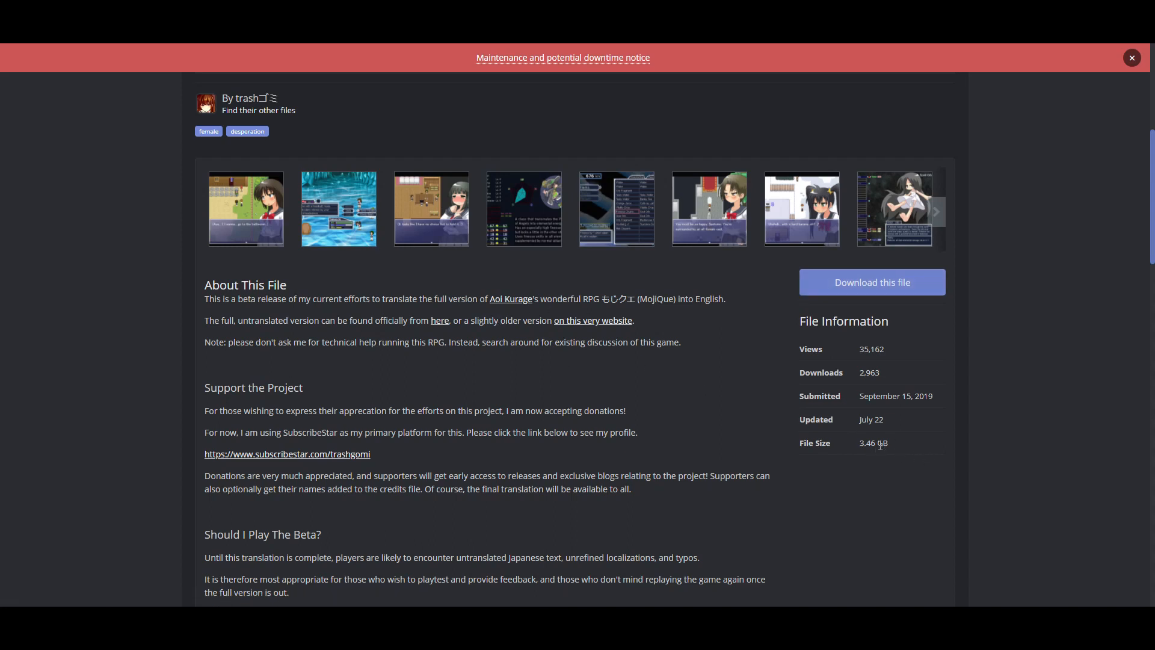
mouse_move(909, 450)
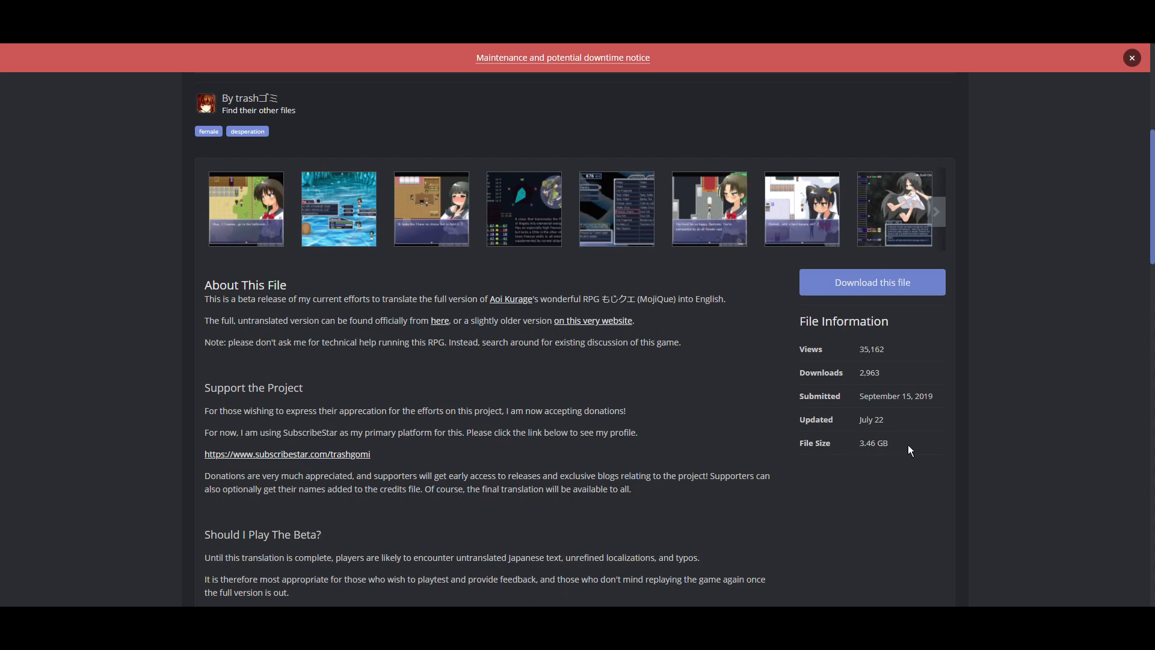
mouse_move(626, 389)
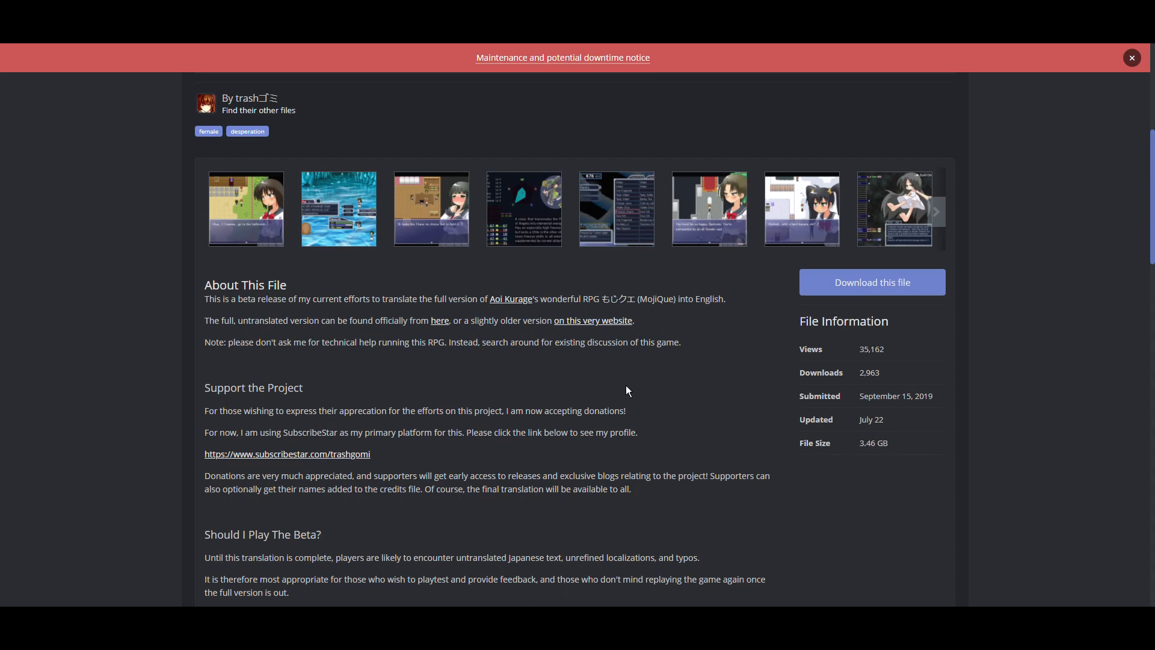
mouse_move(884, 446)
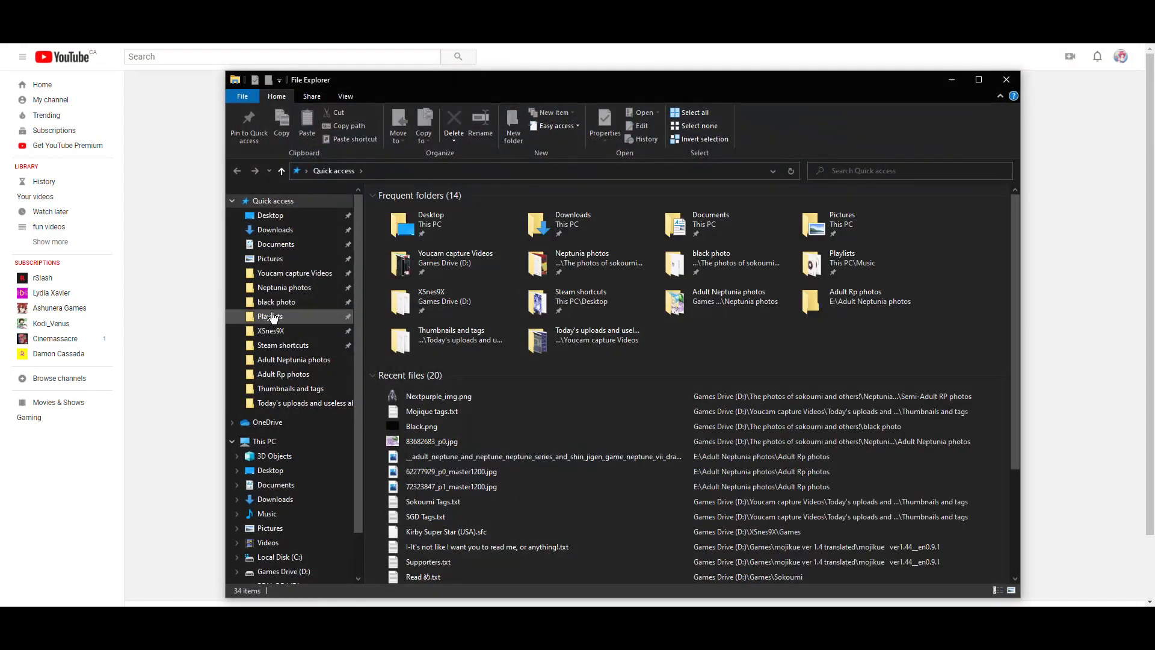
mouse_move(284, 376)
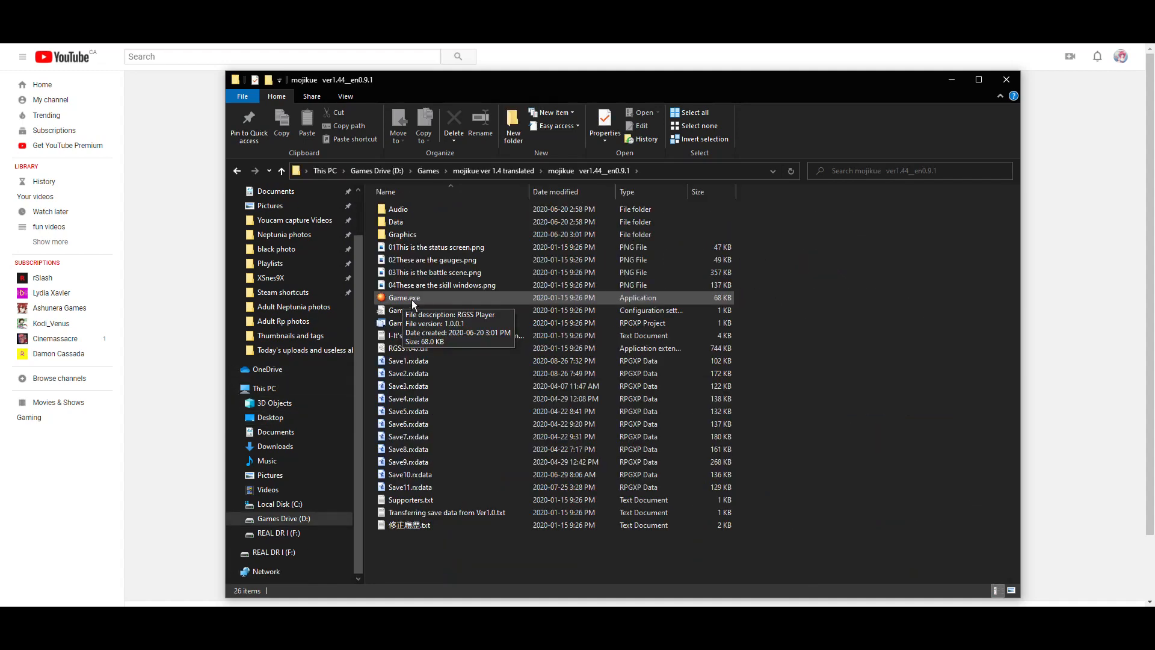
- Launch Game.exe from the 'mojikue ver 1.4 translated' folder on Games Drive (D:)
double_click(404, 298)
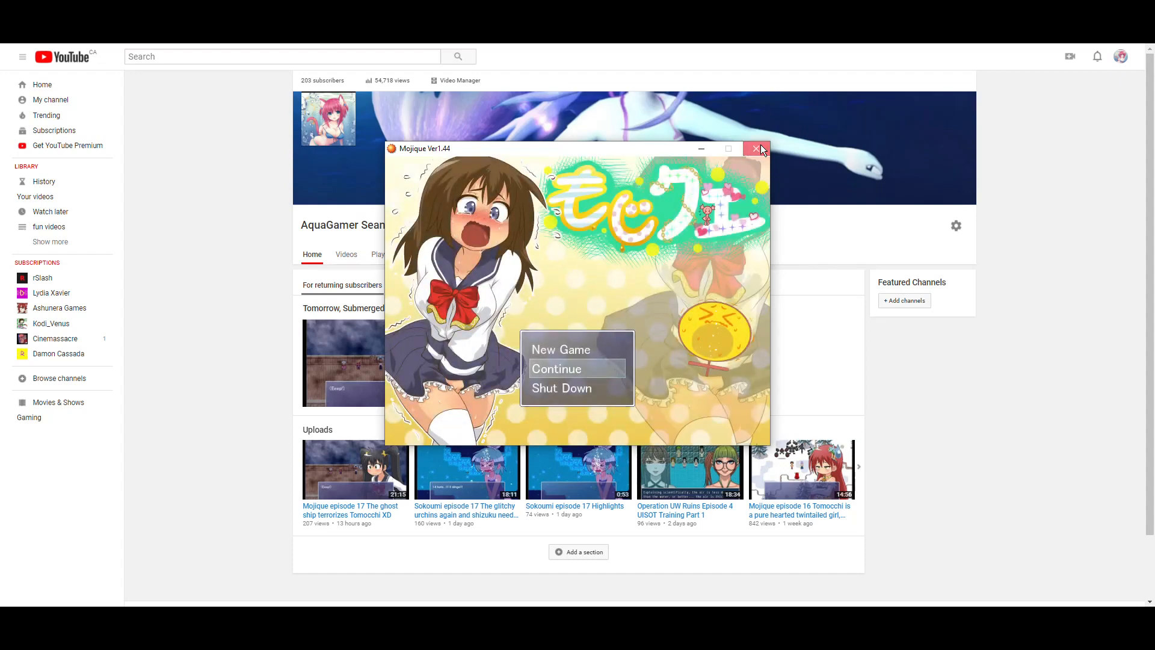
- Close the MojiQue window once its title menu appears
click(758, 149)
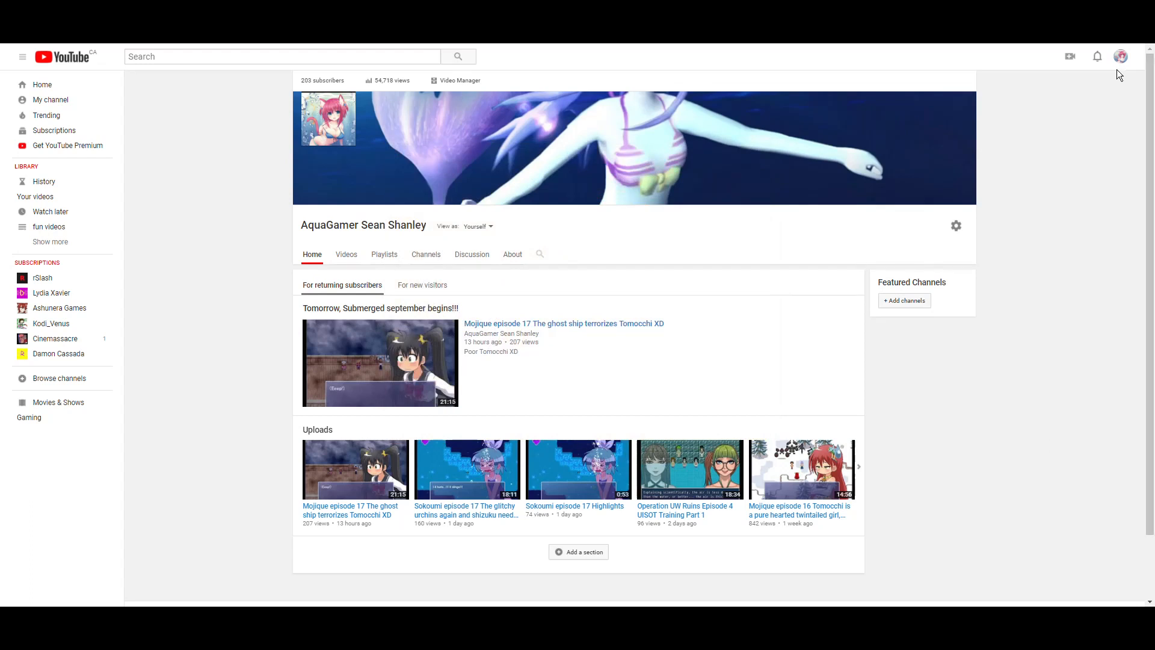
mouse_move(1118, 55)
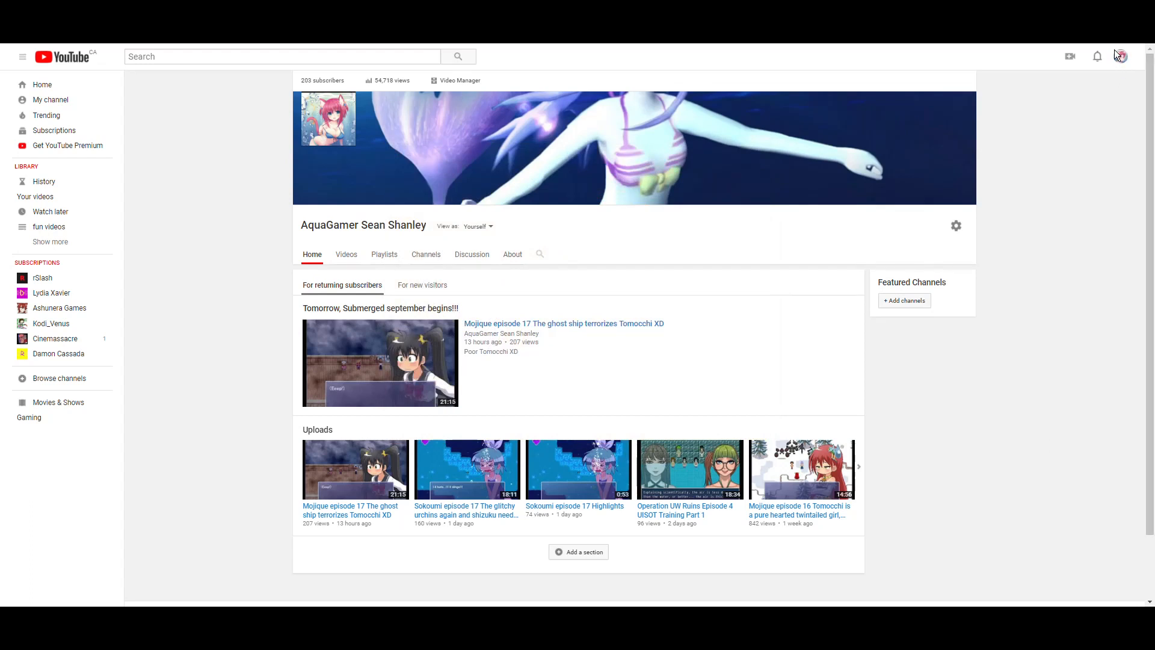